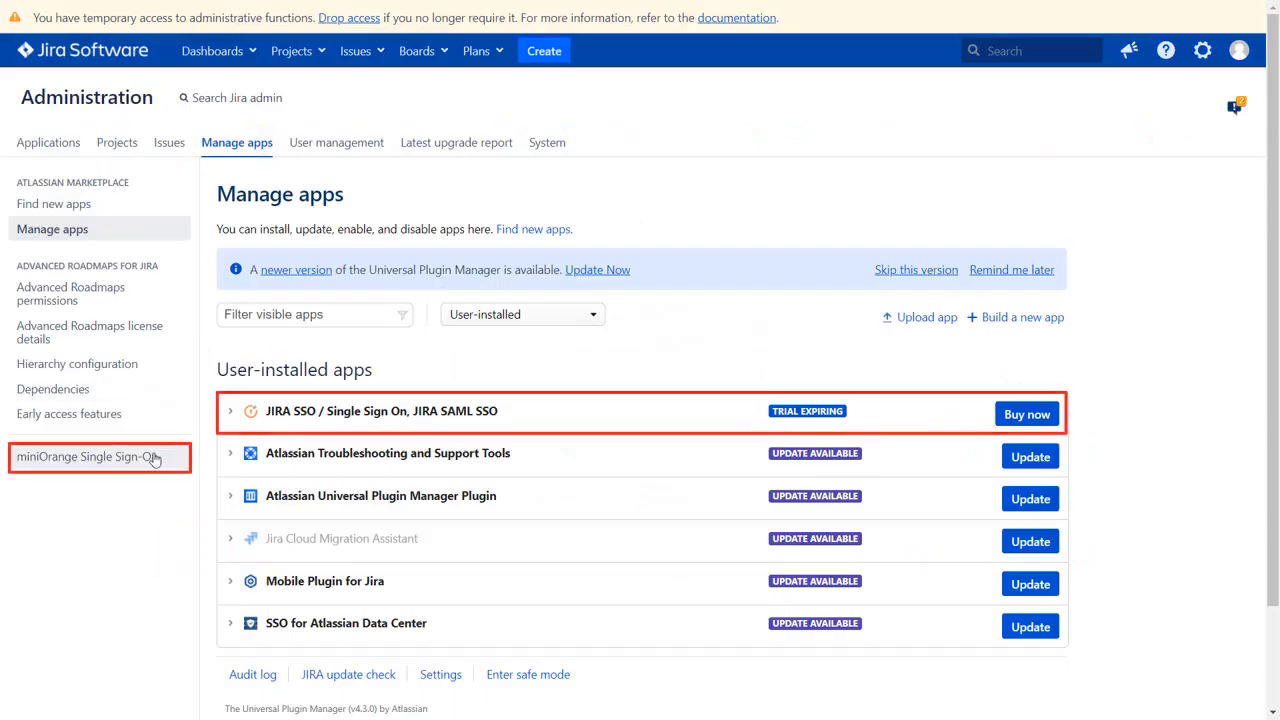
- Start a new identity provider in miniOrange Single Sign-On after proceeding past the tour
{"action": "left_click", "coordinate": [84, 456]}
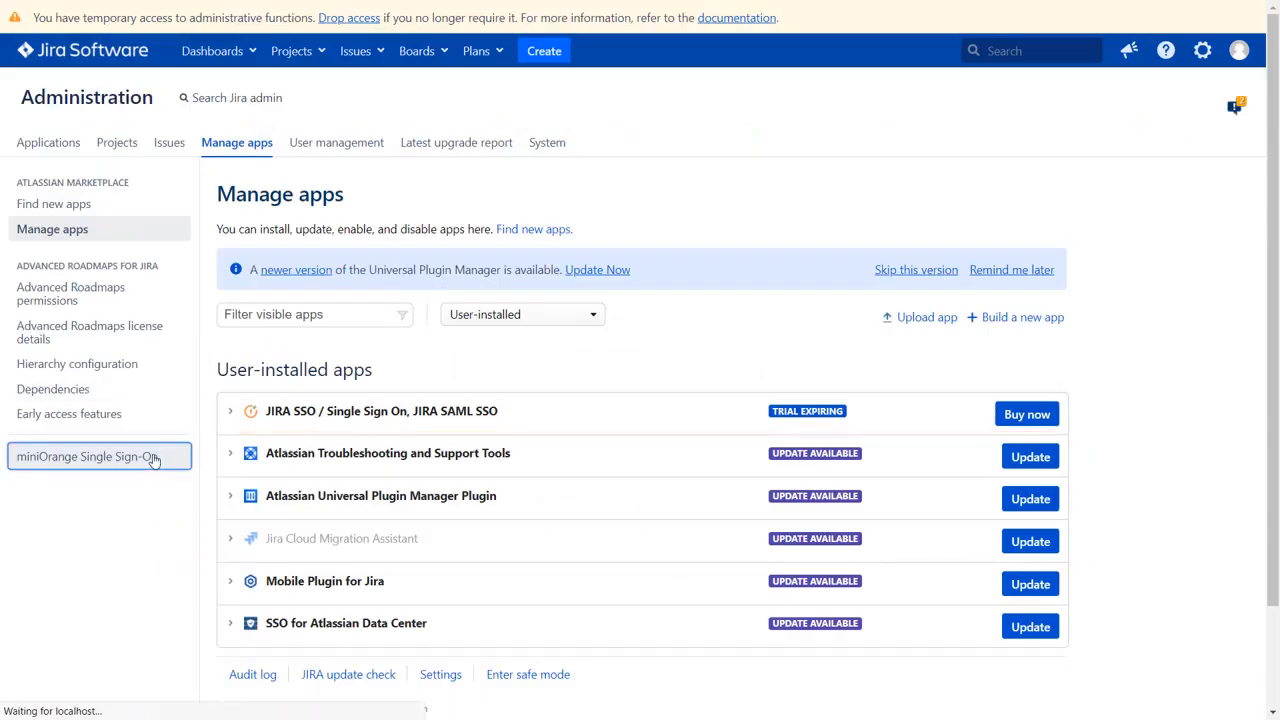
{"action": "left_click", "coordinate": [100, 456]}
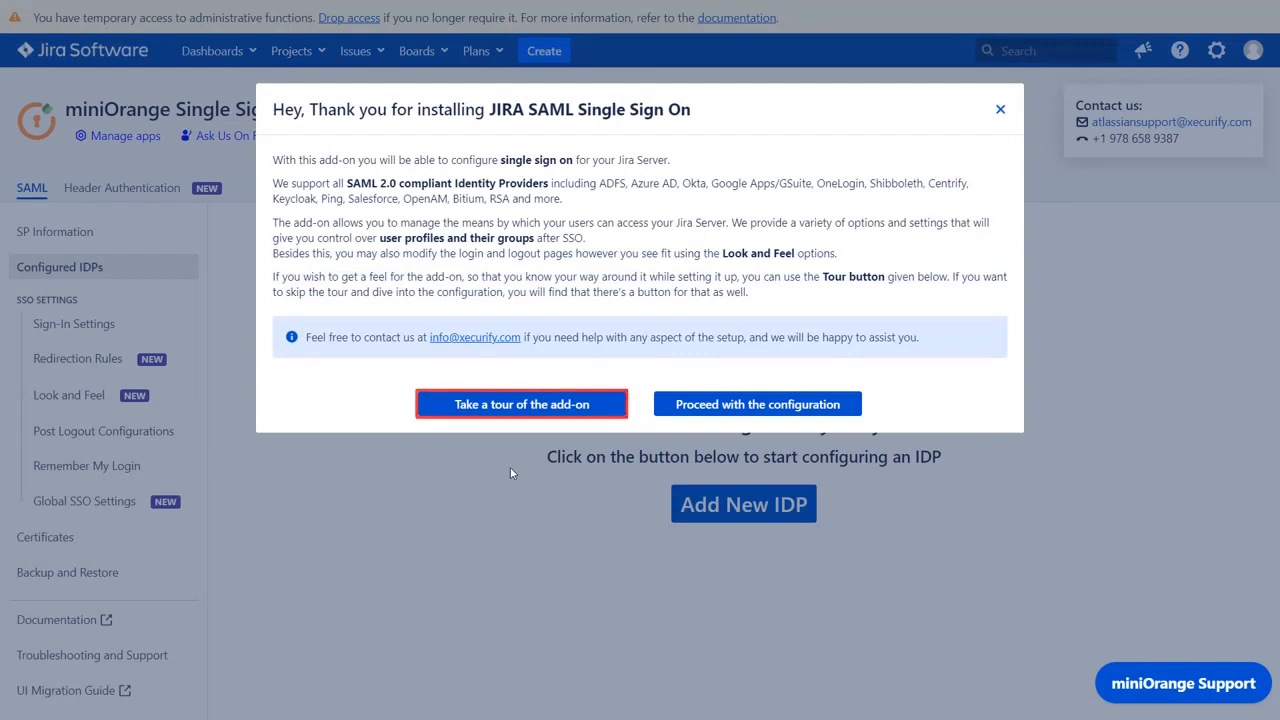
{"action": "mouse_move", "coordinate": [552, 474]}
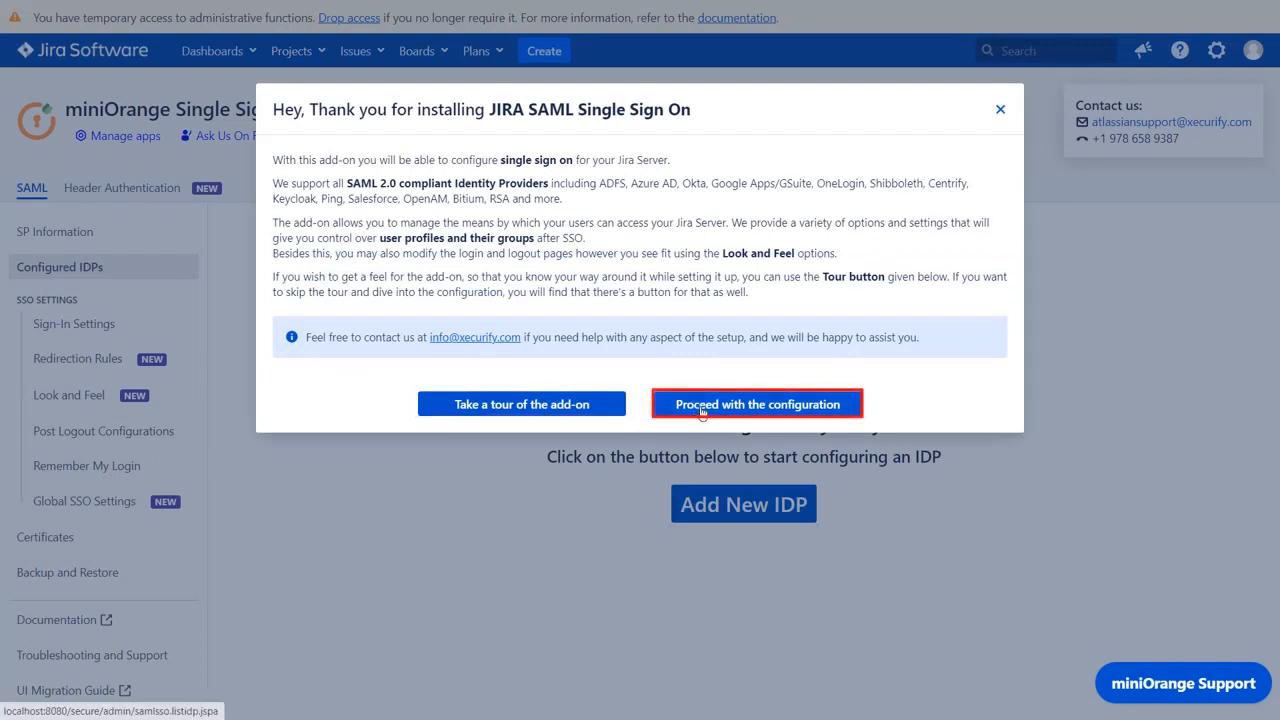
{"action": "left_click", "coordinate": [756, 404]}
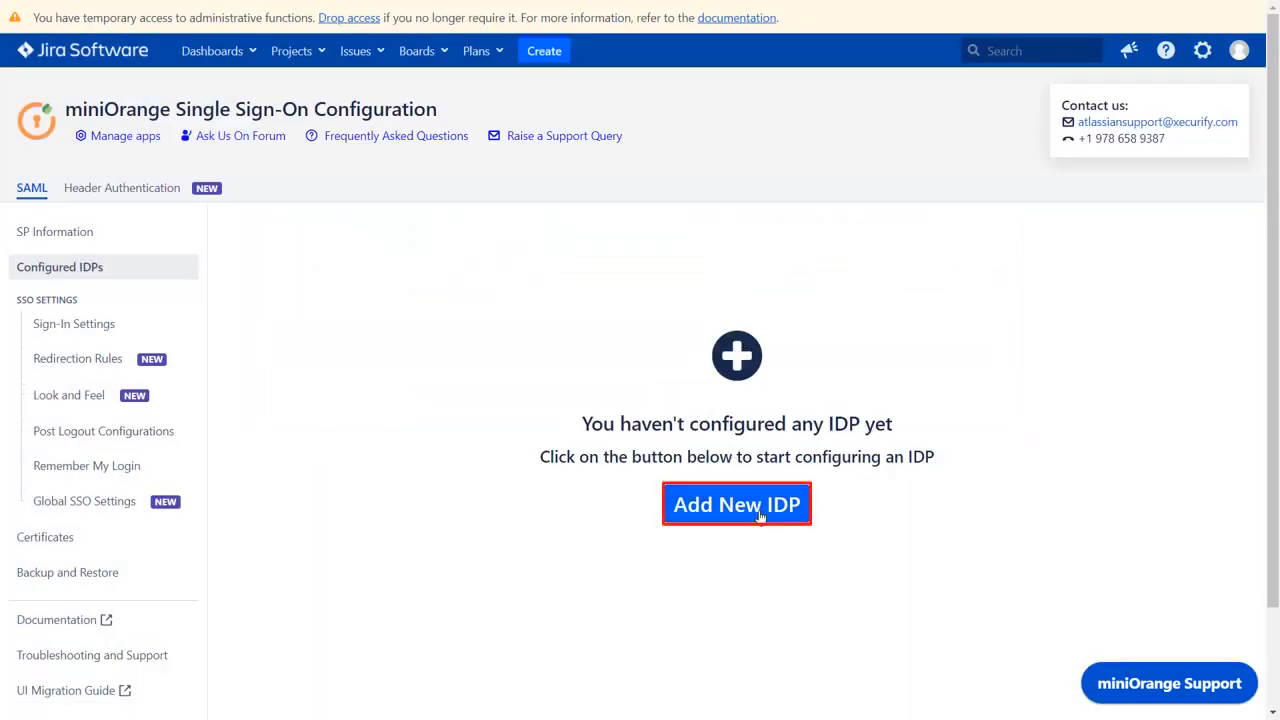
{"action": "left_click", "coordinate": [736, 504]}
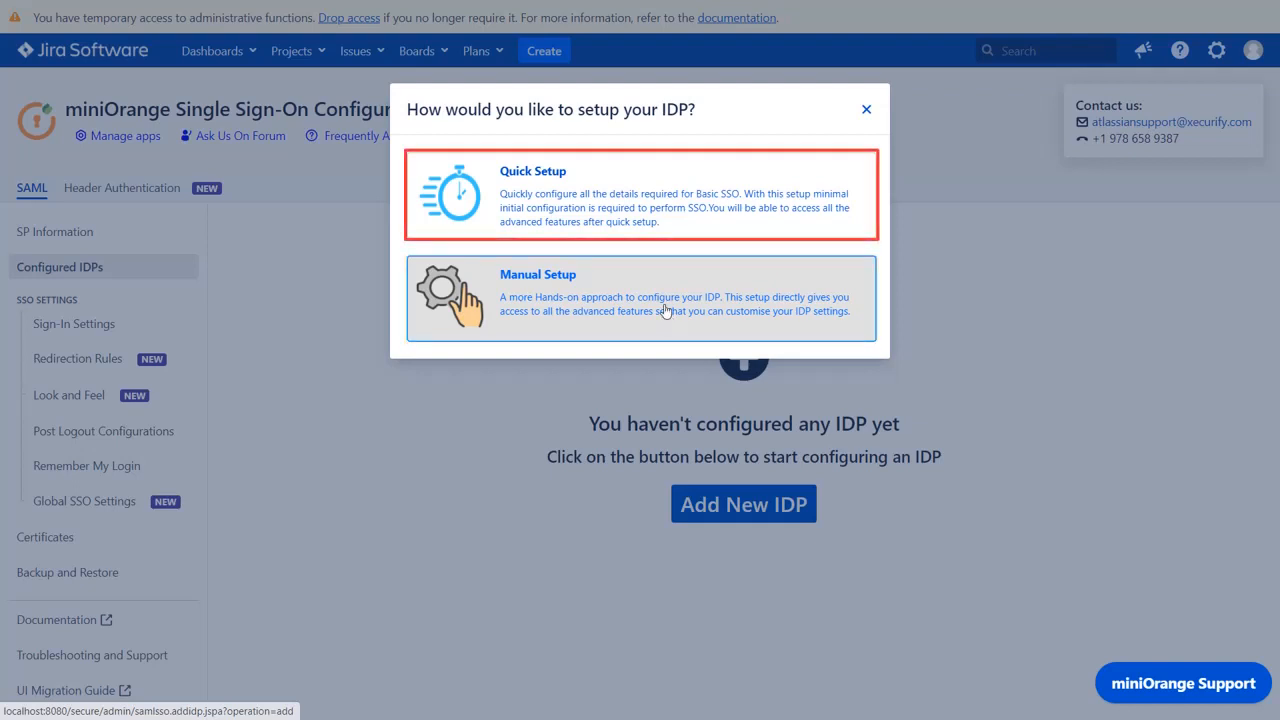
{"action": "mouse_move", "coordinate": [660, 218]}
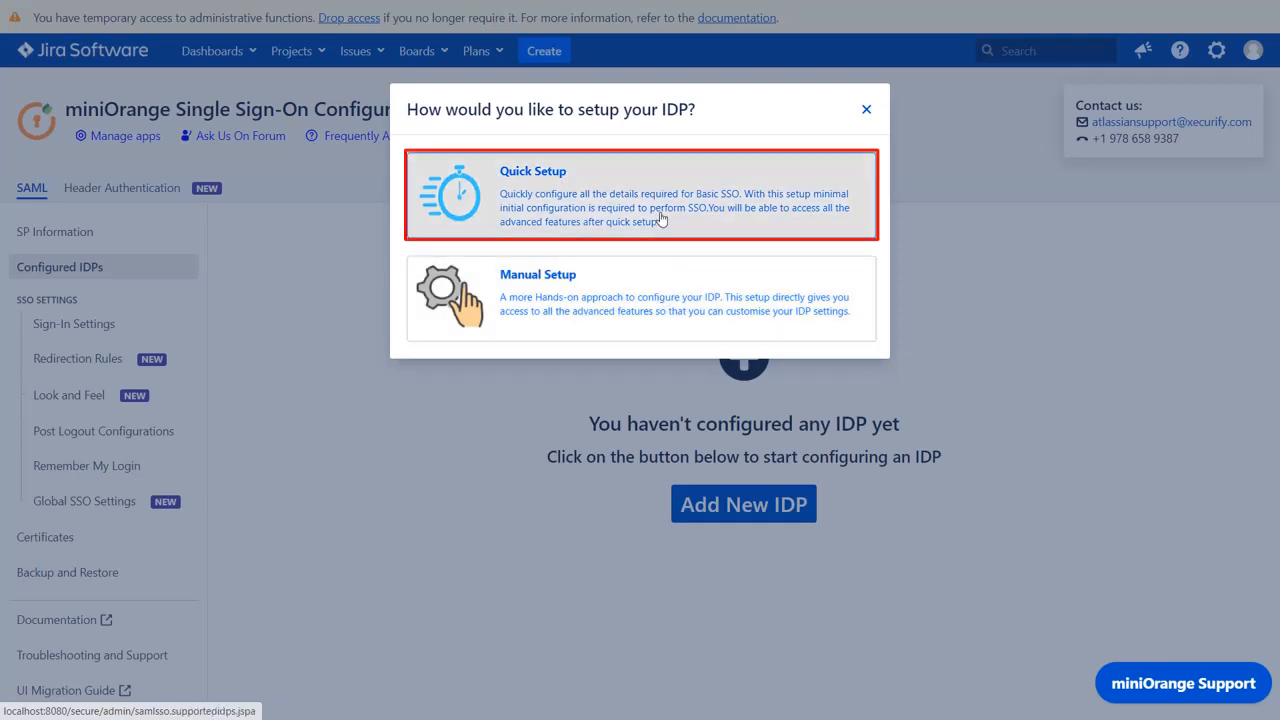
- Choose Quick Setup with Azure Active Directory as the identity provider
{"action": "left_click", "coordinate": [640, 196]}
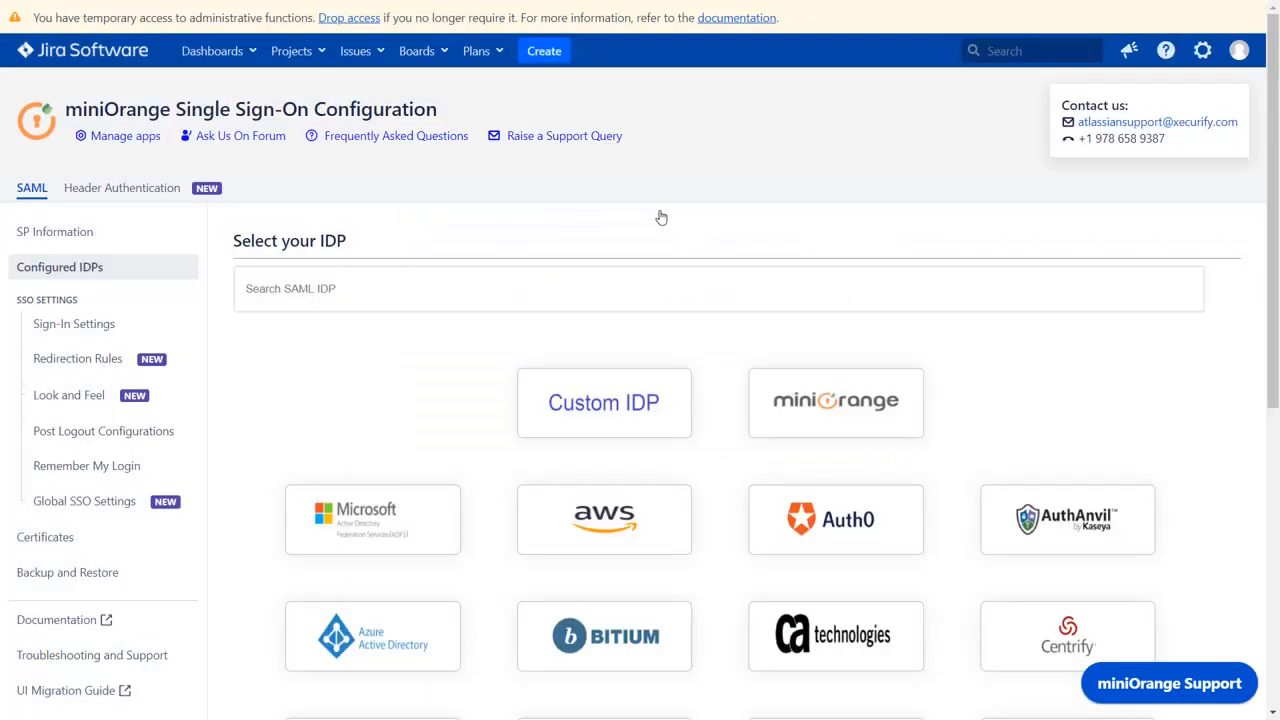
{"action": "scroll", "scroll_direction": "down", "scroll_amount": 3}
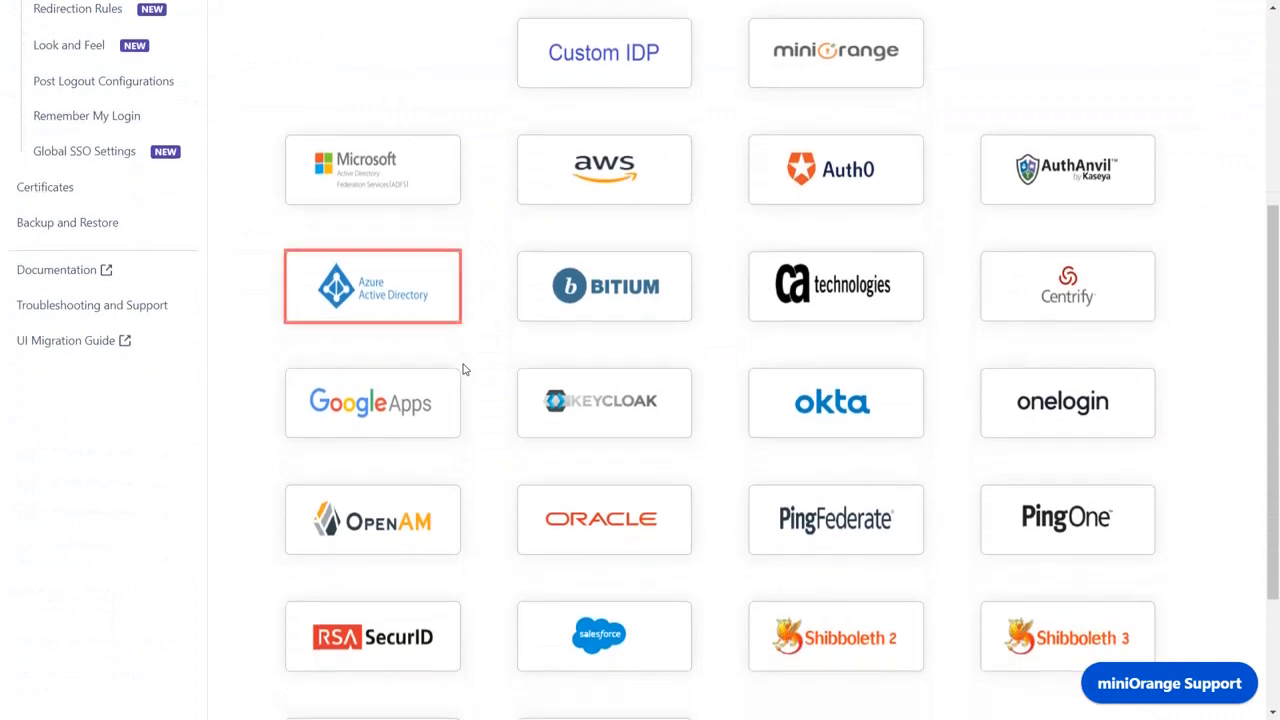
{"action": "left_click", "coordinate": [372, 284]}
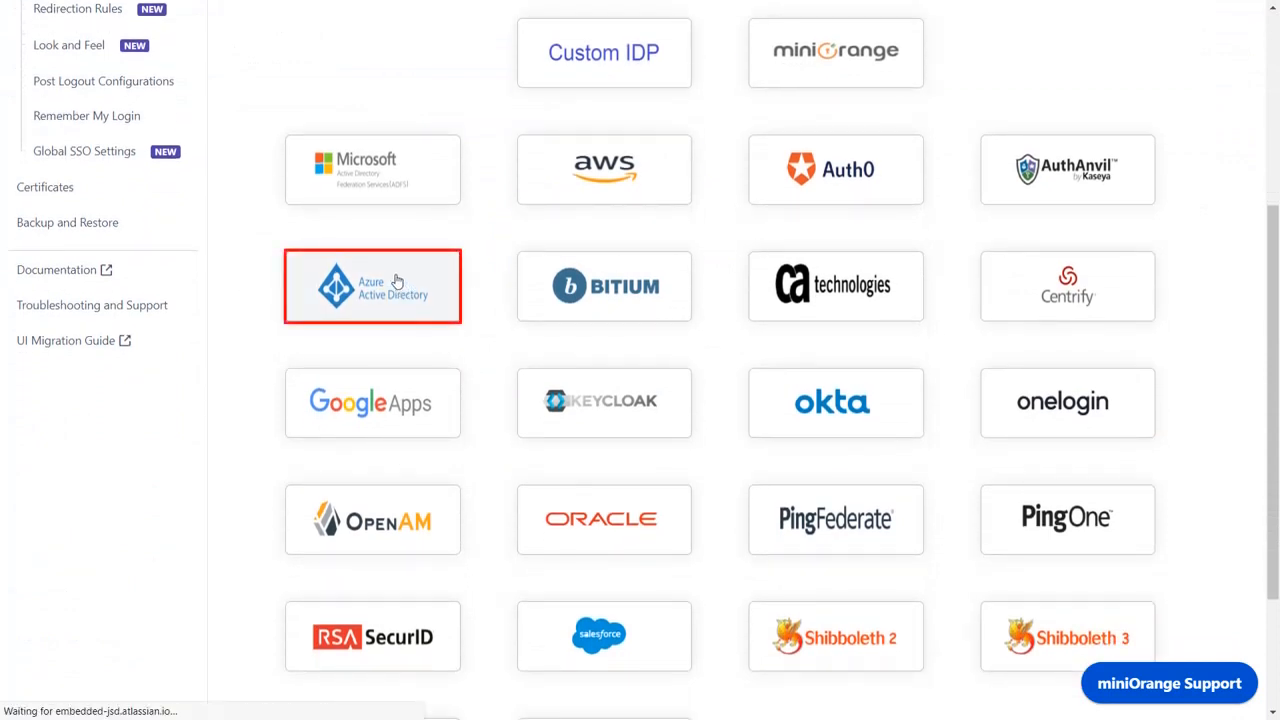
{"action": "left_click", "coordinate": [372, 286]}
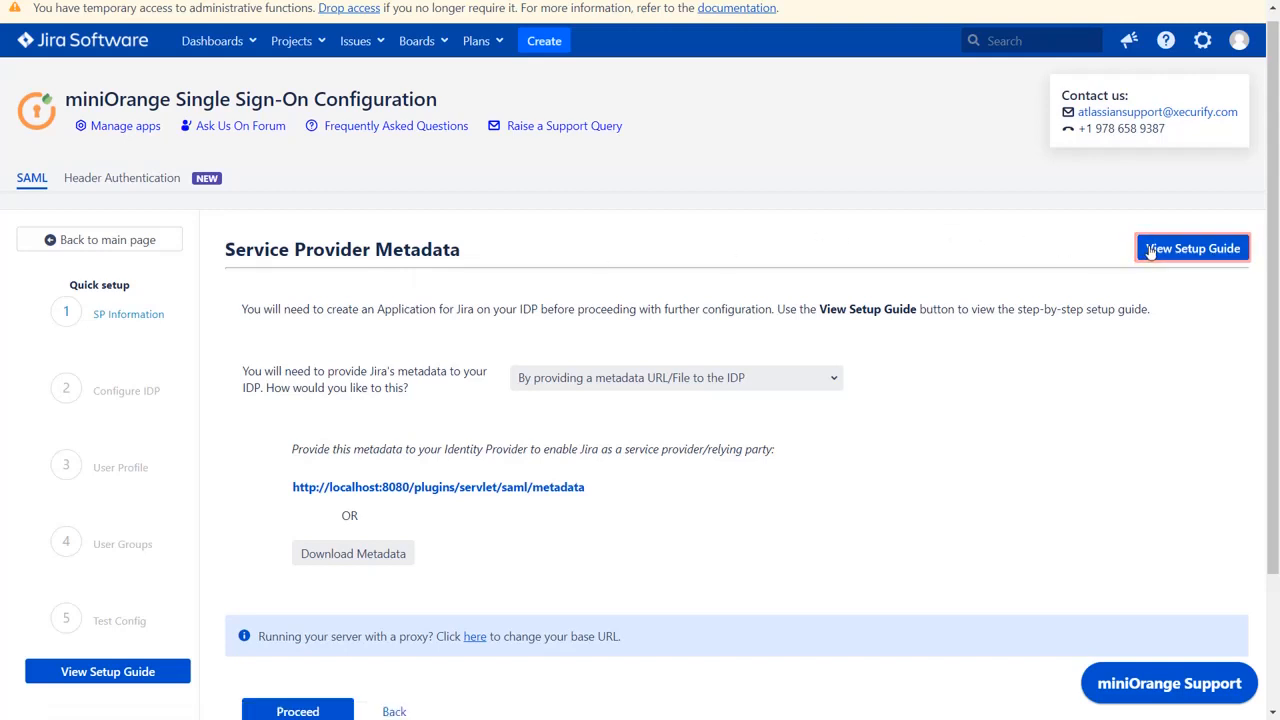
- Read the miniOrange setup guide down to Step 1: Setup Azure AD as Identity Provider
{"action": "left_click", "coordinate": [1192, 248]}
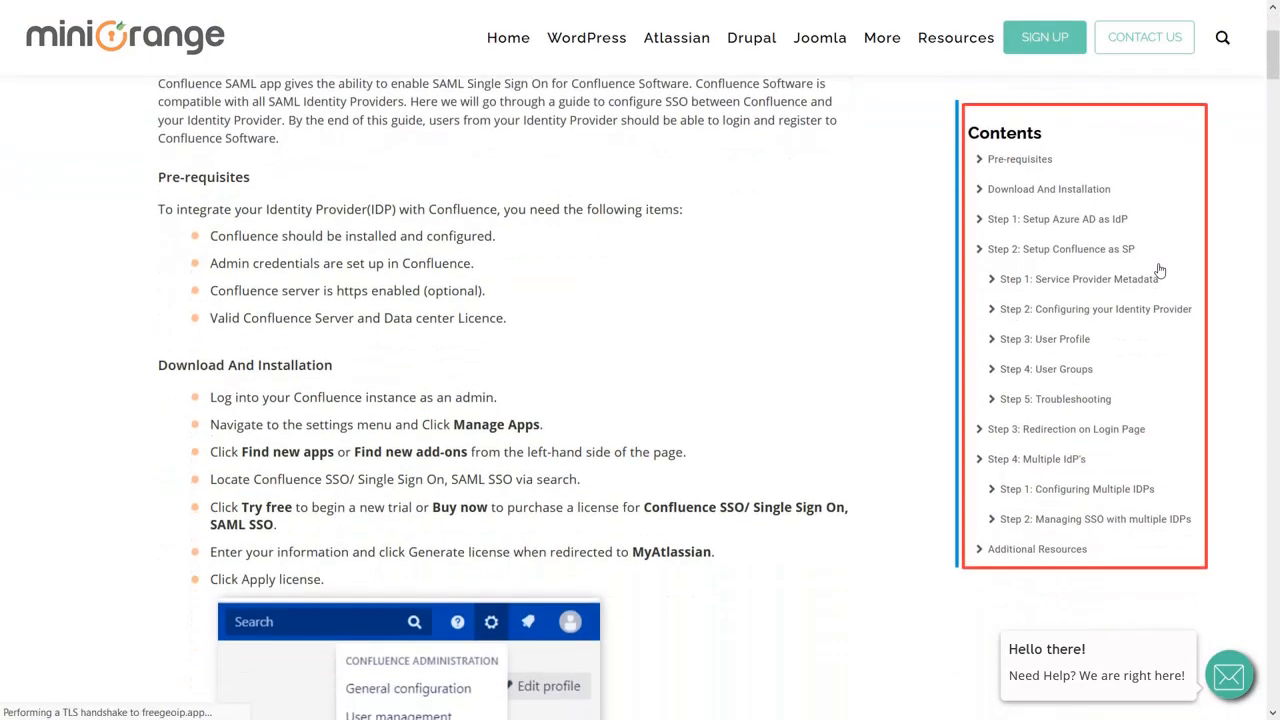
{"action": "scroll", "scroll_direction": "down", "scroll_amount": 3}
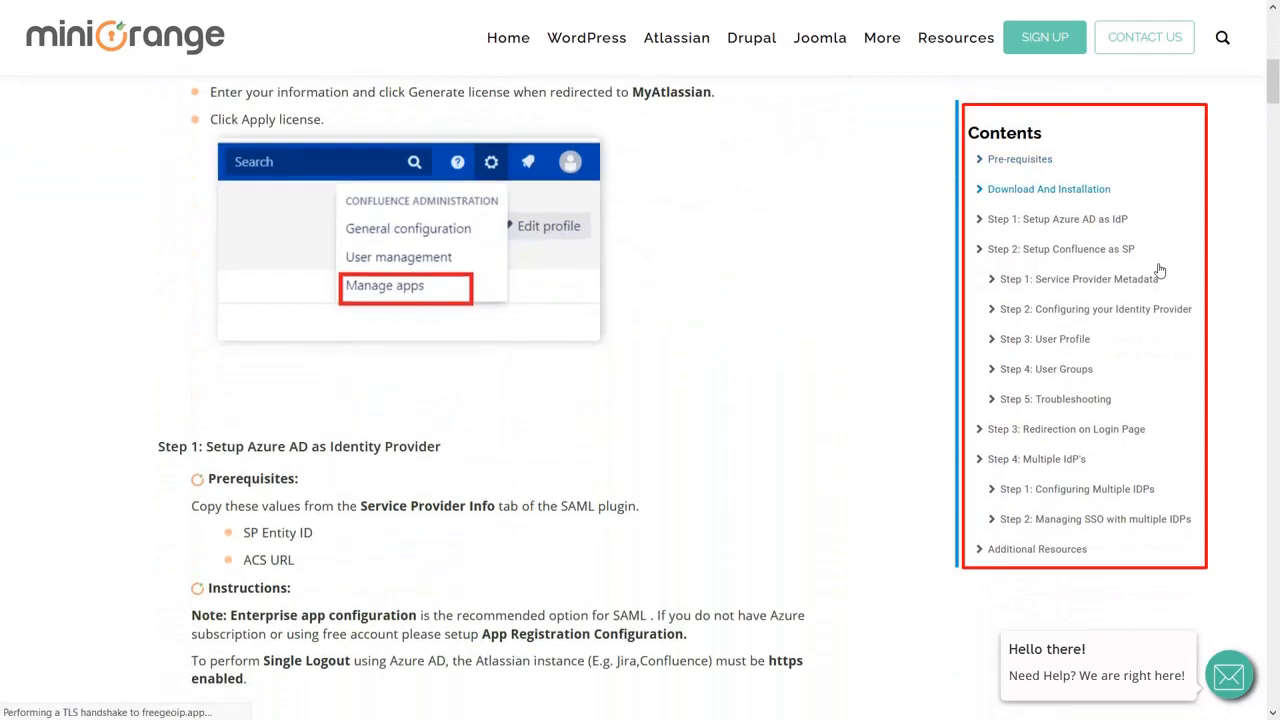
{"action": "scroll", "scroll_direction": "down", "scroll_amount": 3}
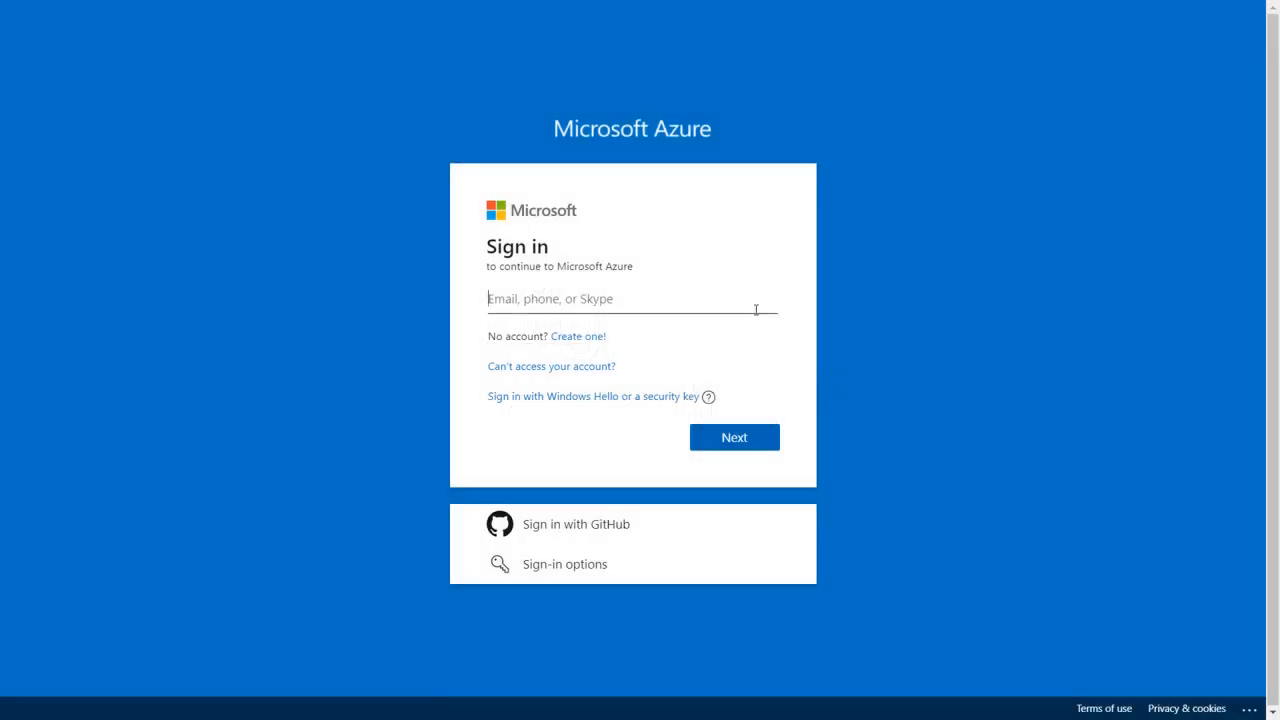
- Sign in to Azure and create a custom enterprise application named JIRA SAML
{"action": "left_click", "coordinate": [732, 436]}
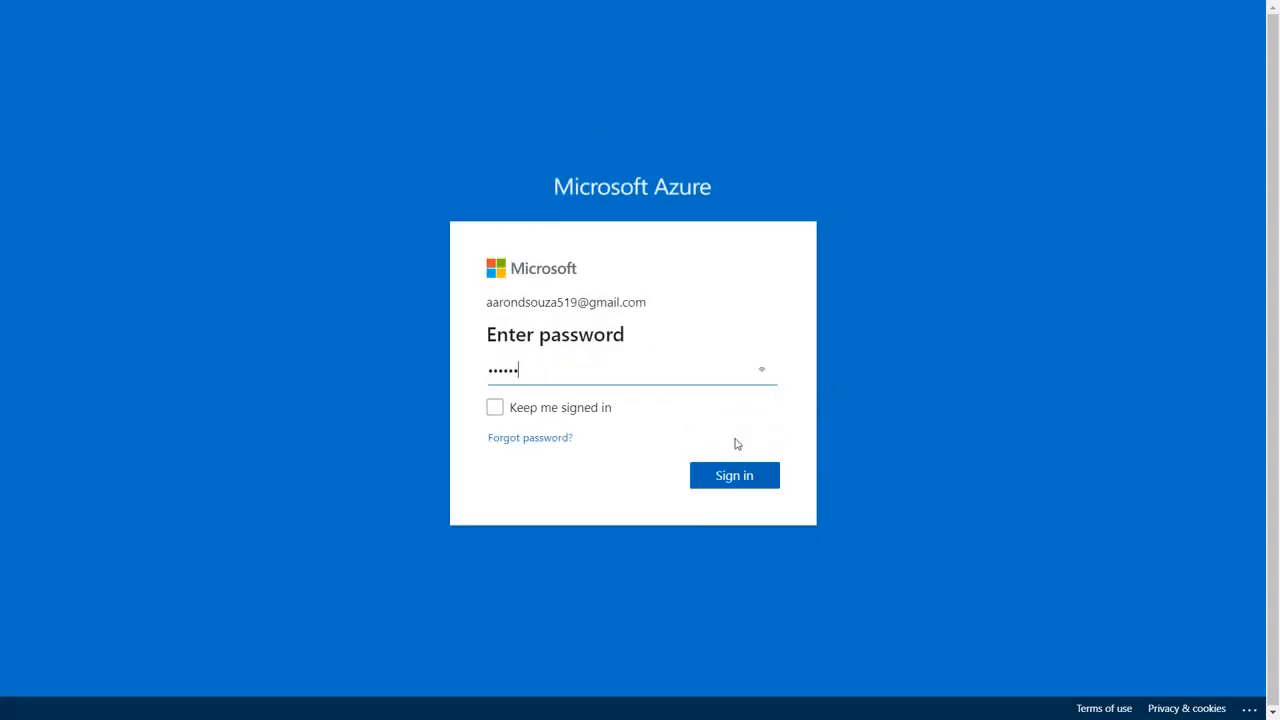
{"action": "left_click", "coordinate": [734, 476]}
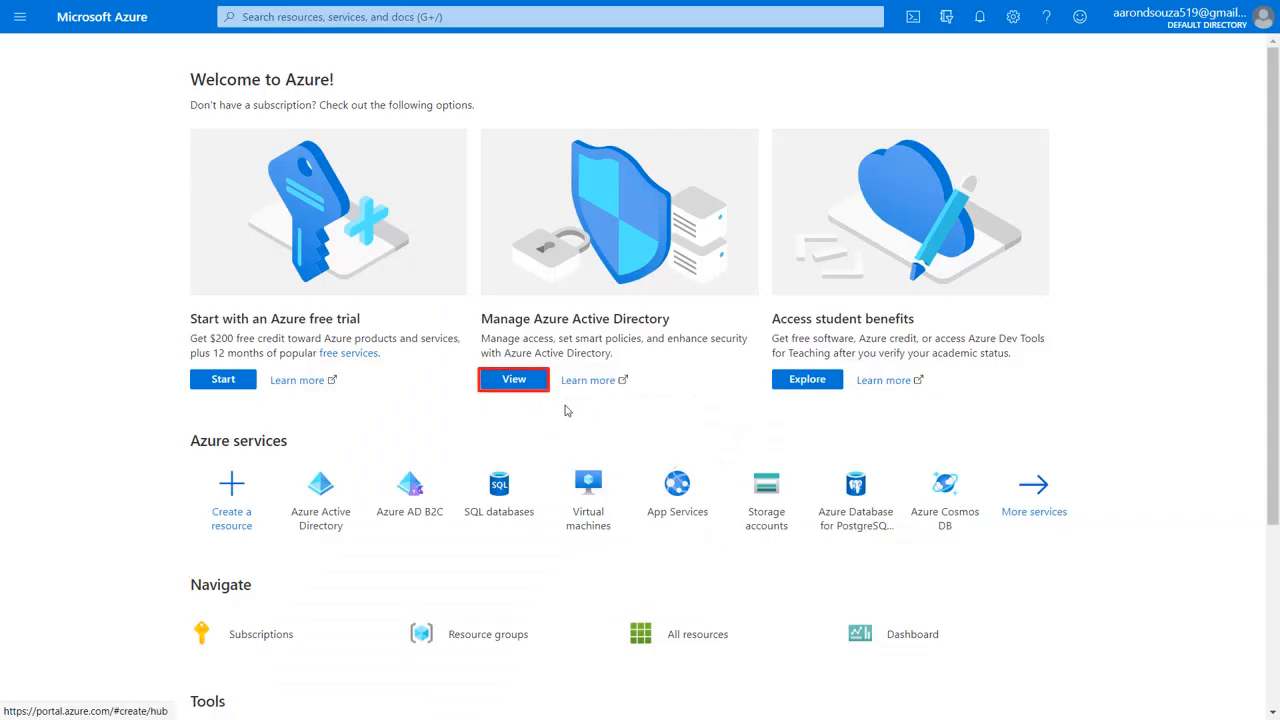
{"action": "left_click", "coordinate": [512, 380]}
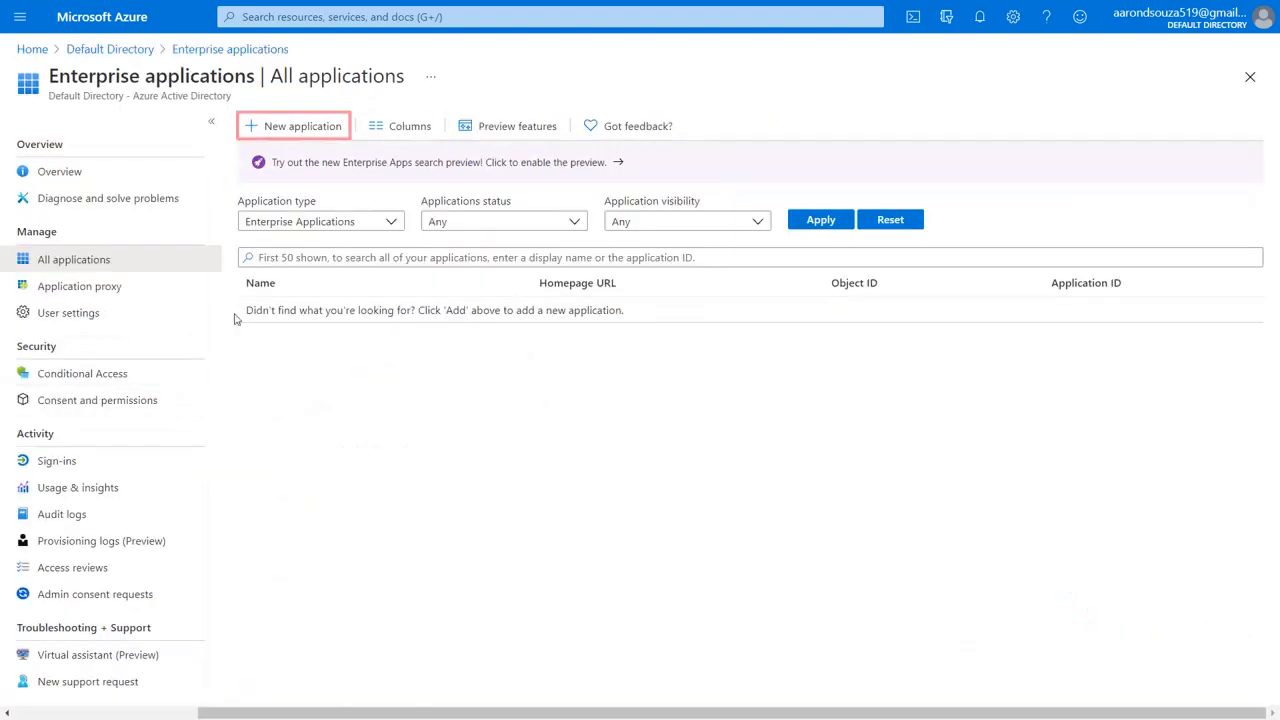
{"action": "left_click", "coordinate": [300, 124]}
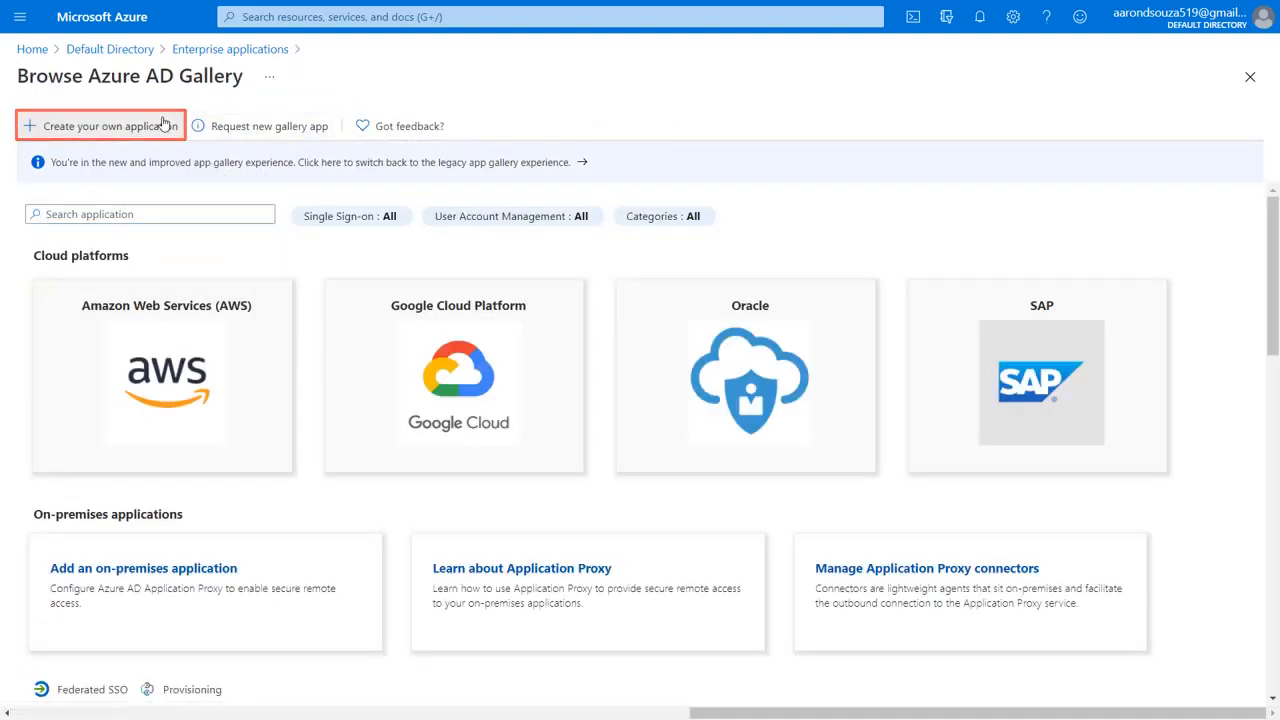
{"action": "left_click", "coordinate": [100, 124]}
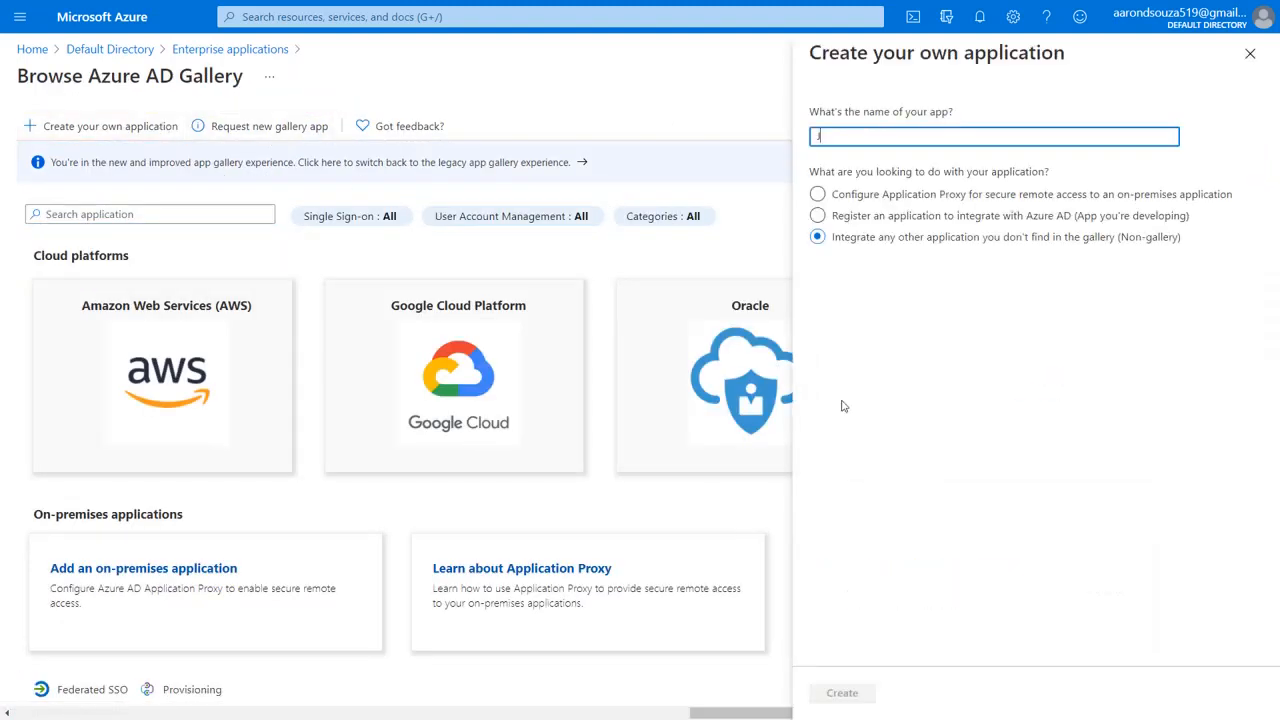
{"action": "type", "text": "JIRA SAML"}
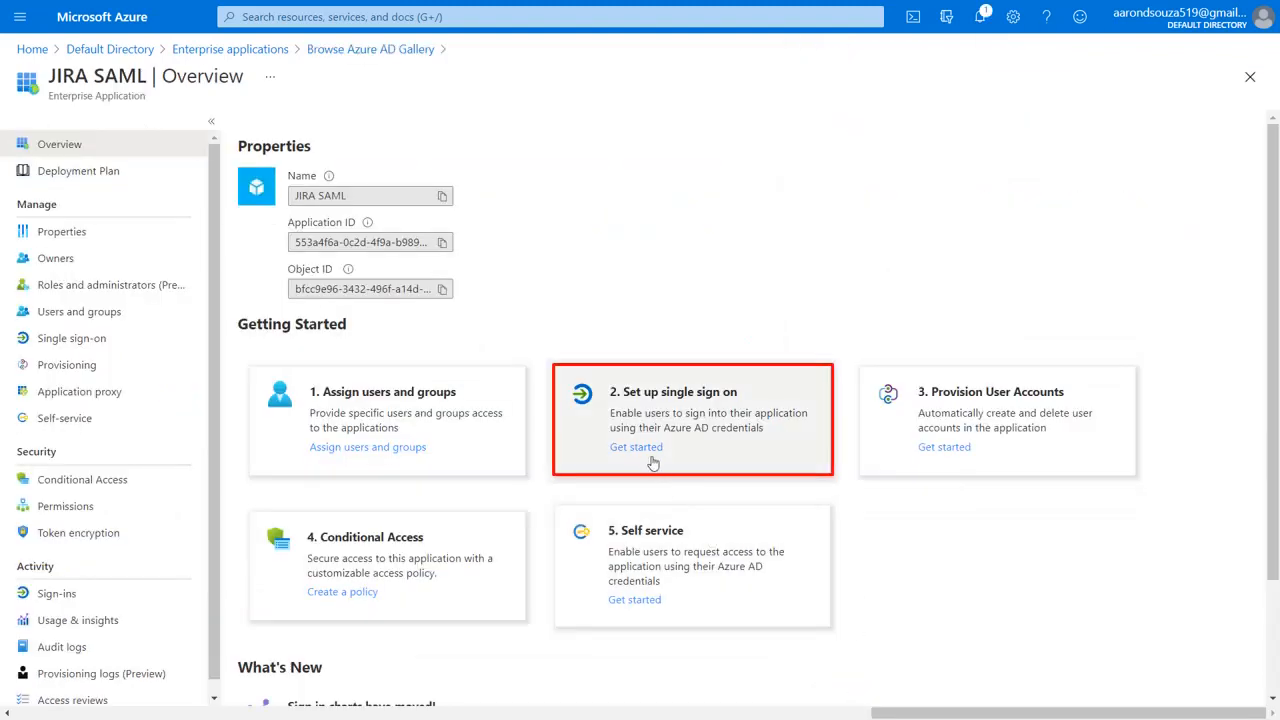
- Choose SAML single sign-on for JIRA SAML and begin editing its Basic SAML Configuration
{"action": "left_click", "coordinate": [636, 448]}
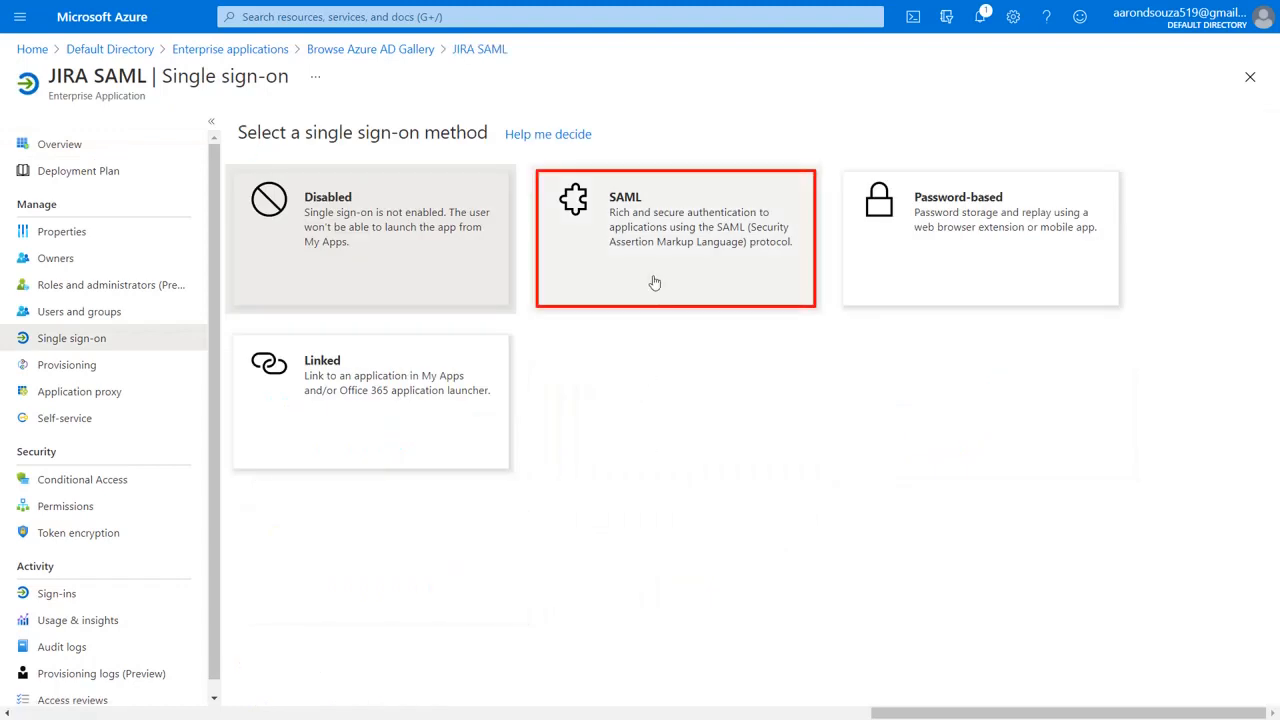
{"action": "left_click", "coordinate": [676, 236]}
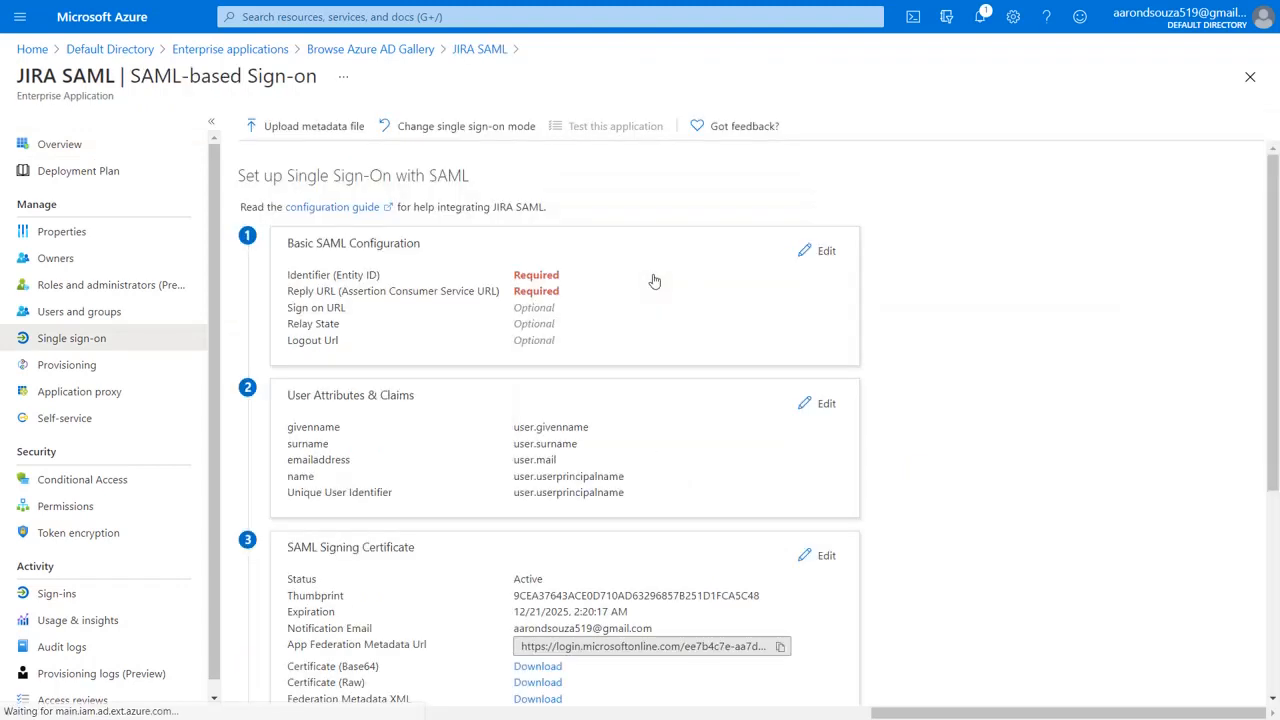
{"action": "mouse_move", "coordinate": [816, 250]}
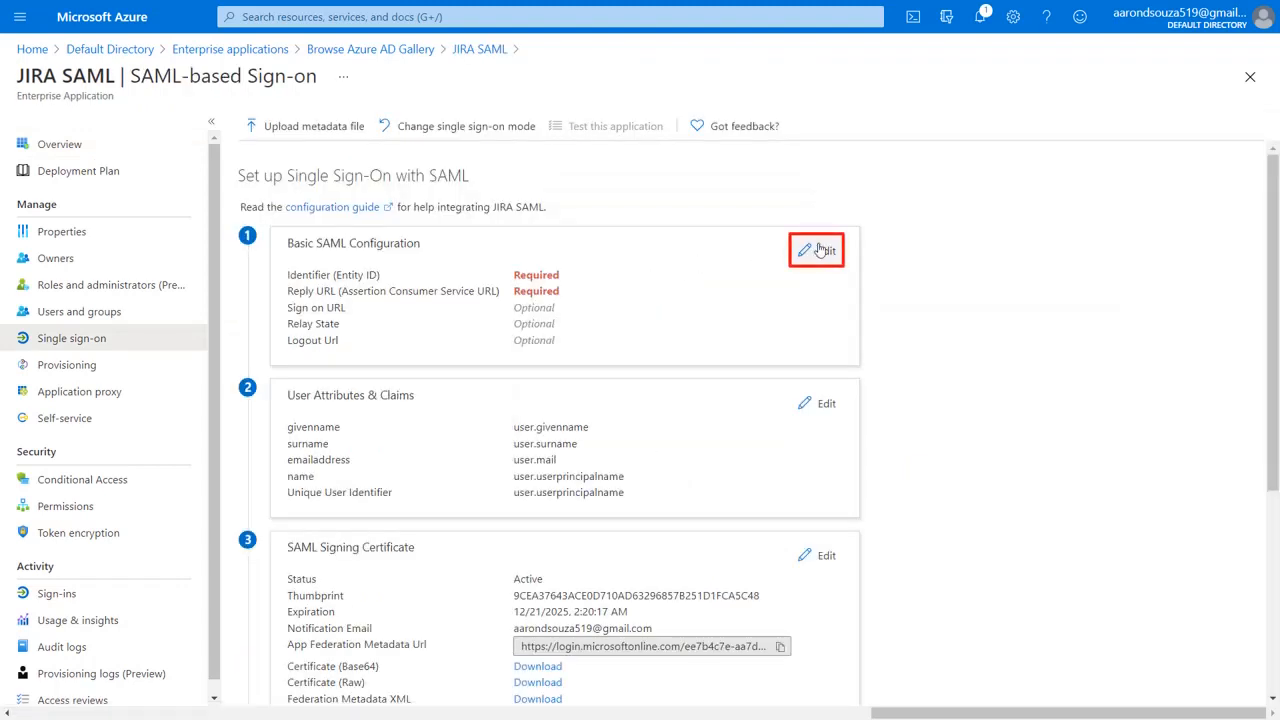
{"action": "left_click", "coordinate": [816, 248]}
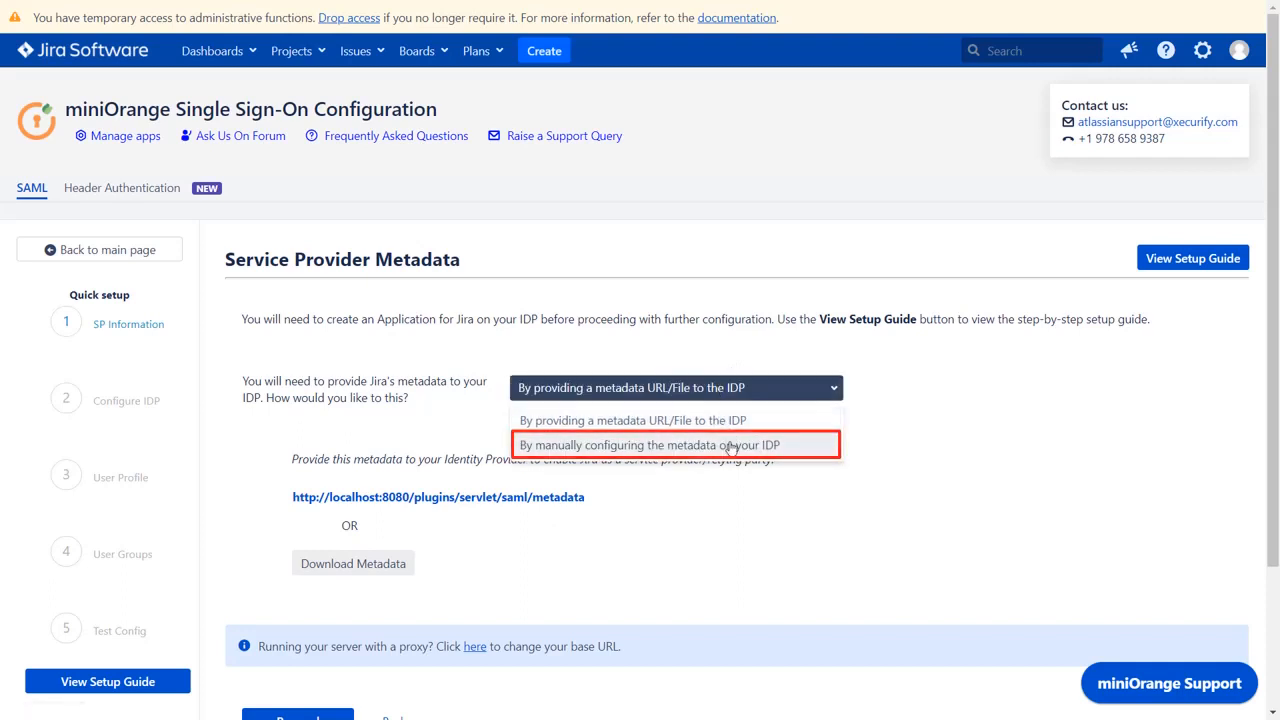
- Switch Jira's service provider metadata step to manual configuration to expose the SP Entity ID
{"action": "left_click", "coordinate": [650, 444]}
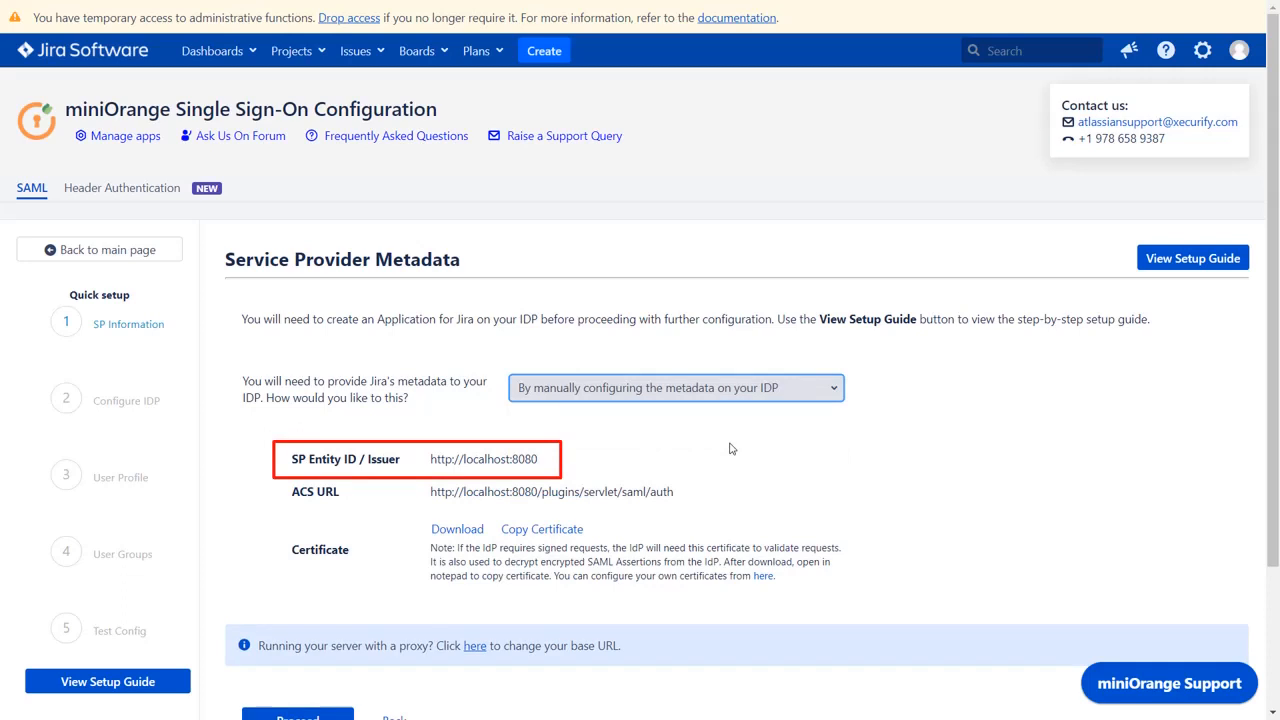
{"action": "mouse_move", "coordinate": [524, 454]}
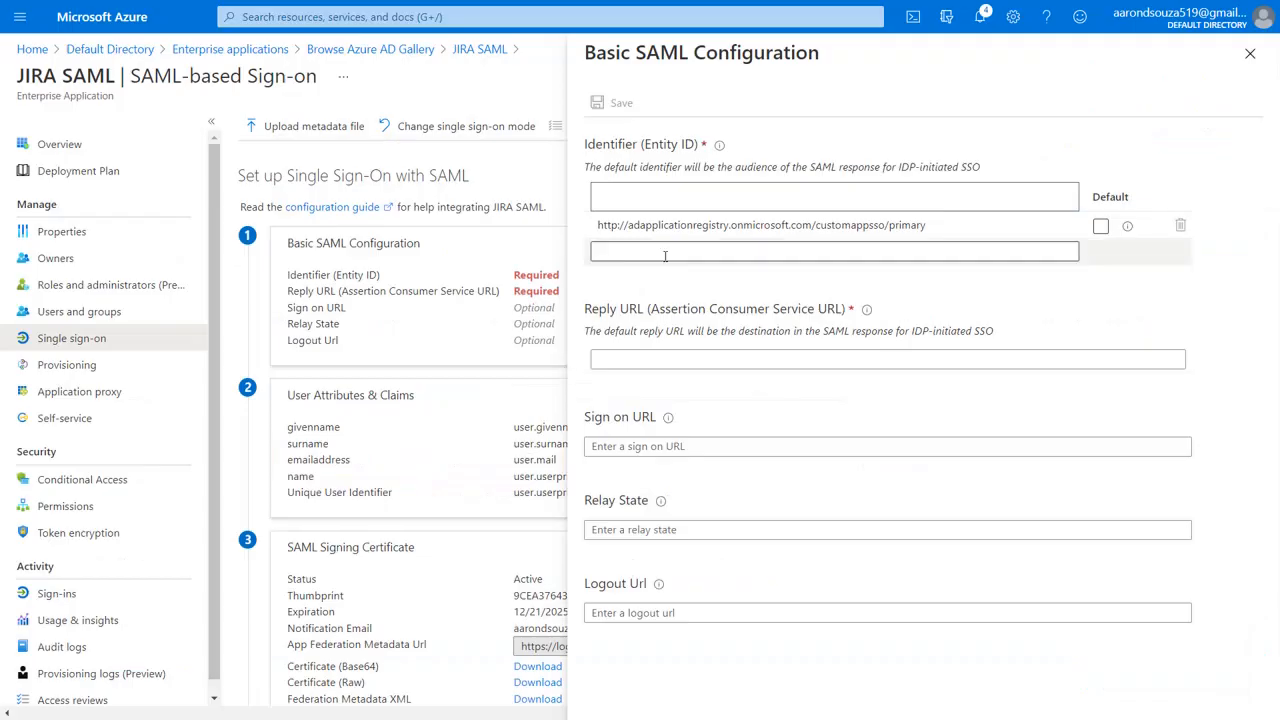
{"action": "type", "text": "http://localhost:8080"}
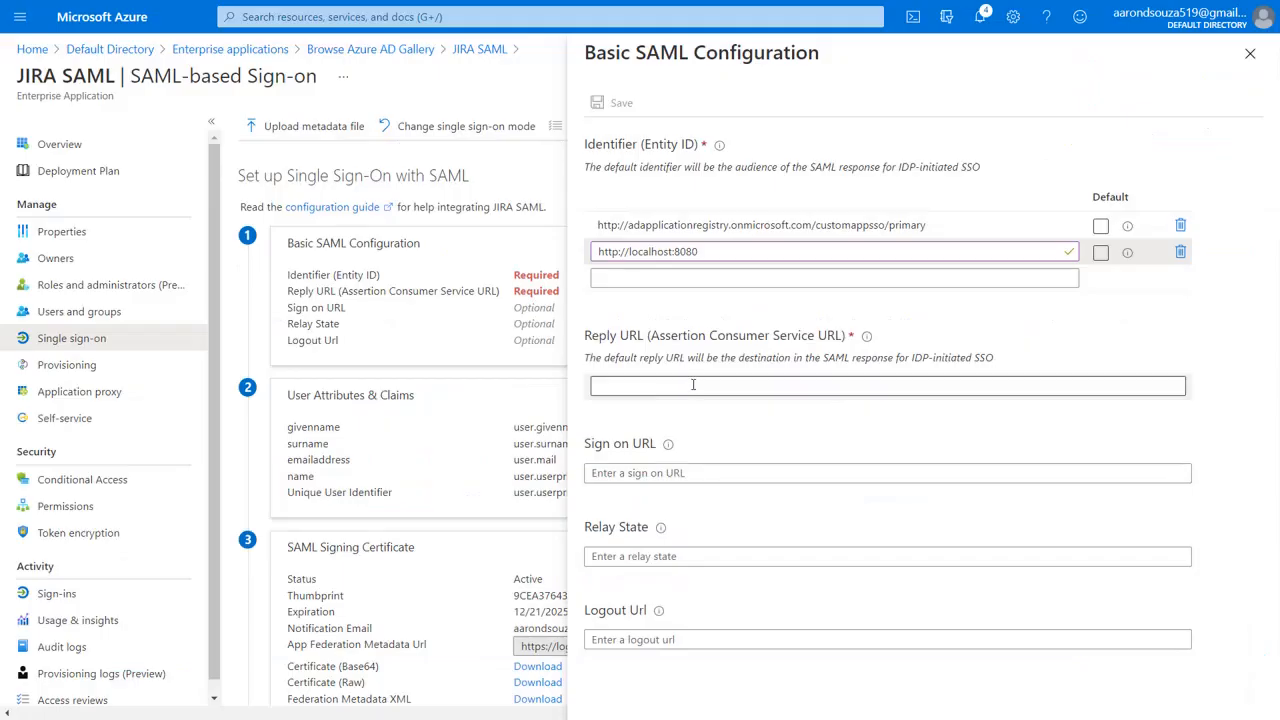
{"action": "type", "text": "http://localhost:8080/plugins/servlet/saml/auth"}
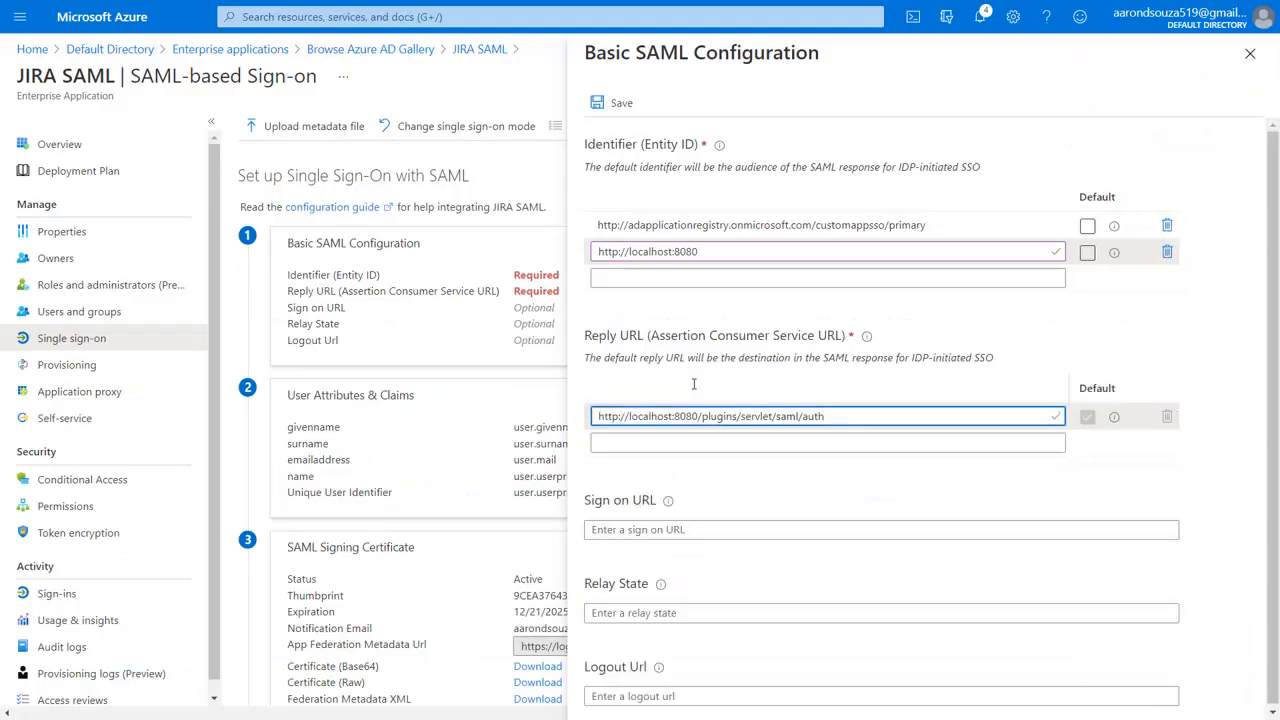
{"action": "left_click", "coordinate": [612, 104]}
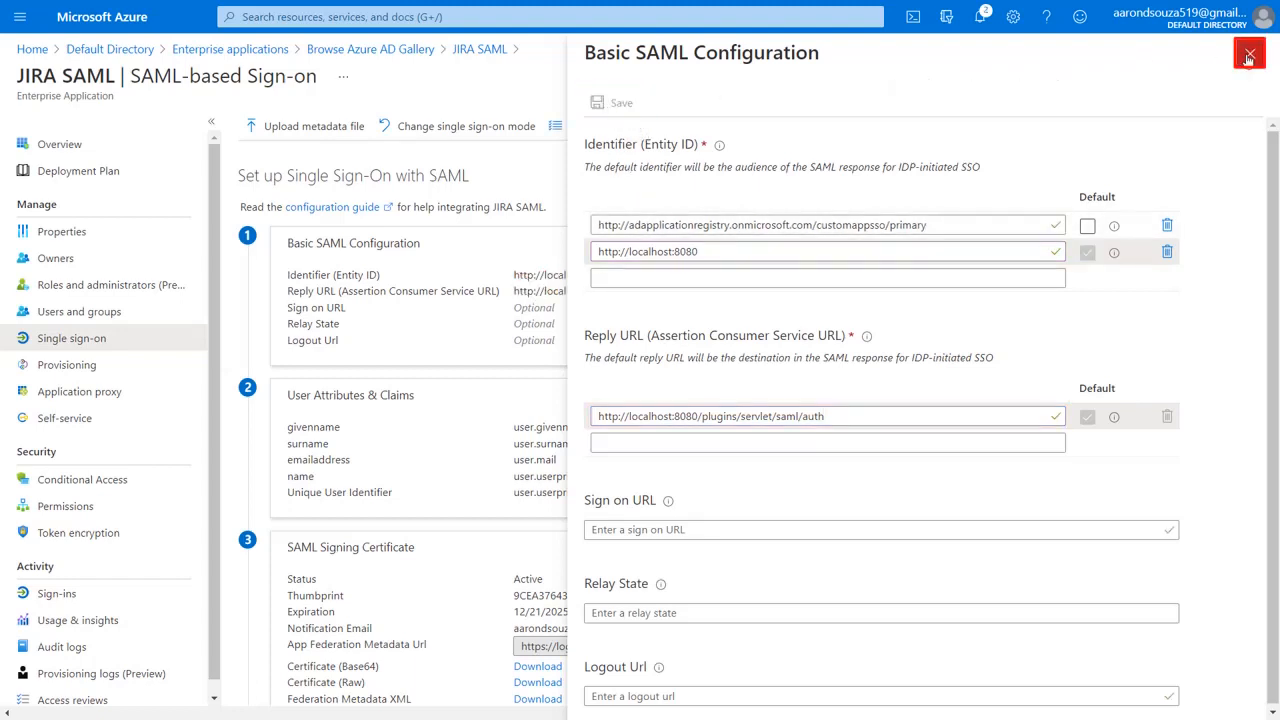
{"action": "left_click", "coordinate": [1248, 52]}
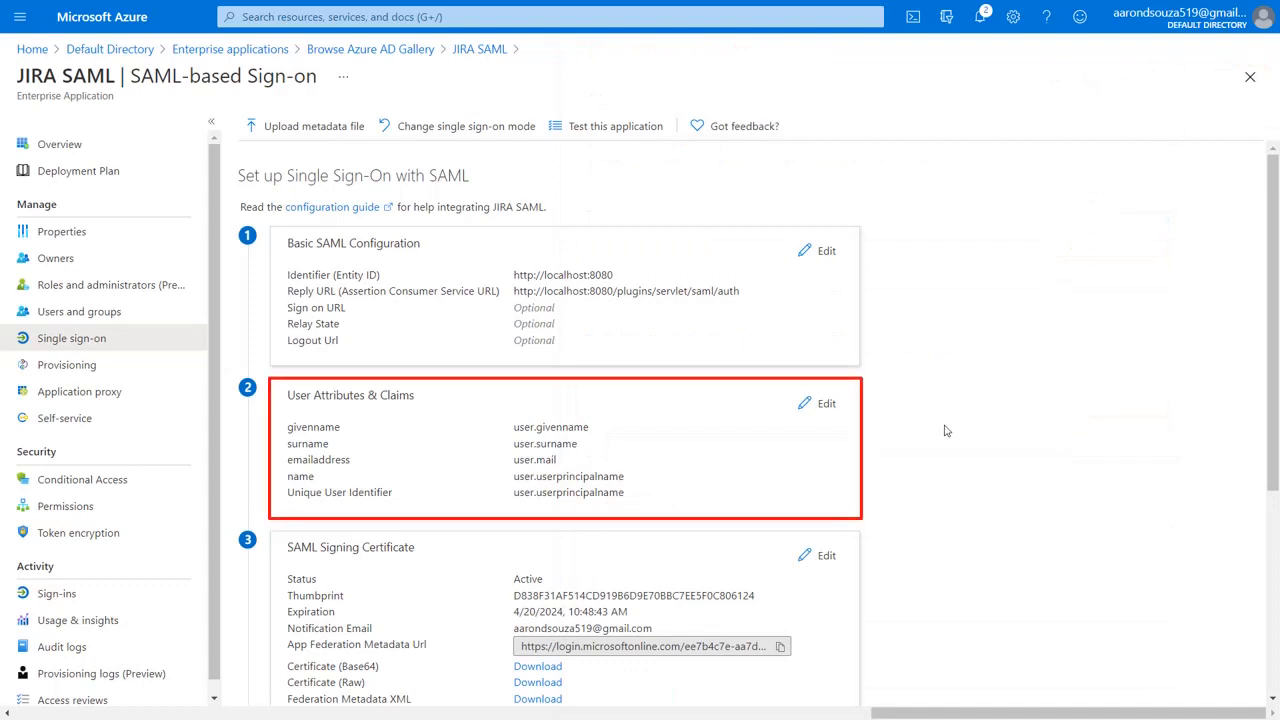
{"action": "mouse_move", "coordinate": [896, 472]}
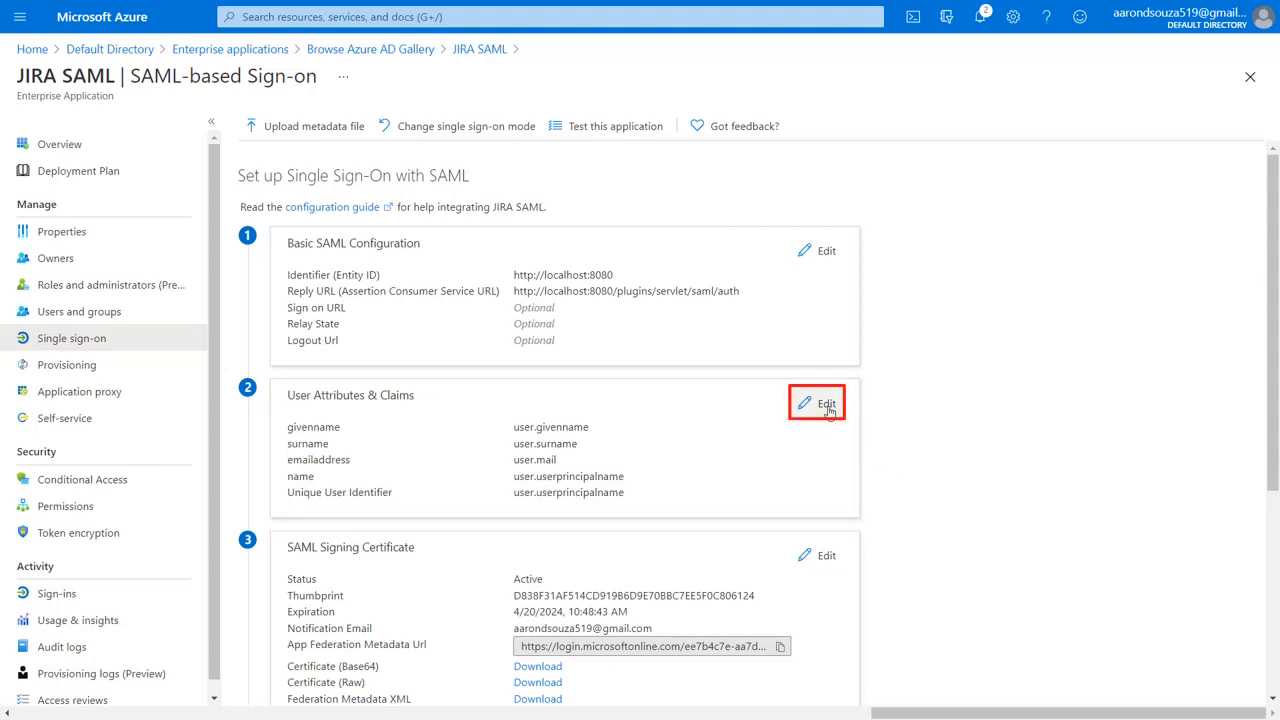
- Set the Unique User Identifier claim's source attribute to user.mail
{"action": "left_click", "coordinate": [816, 404]}
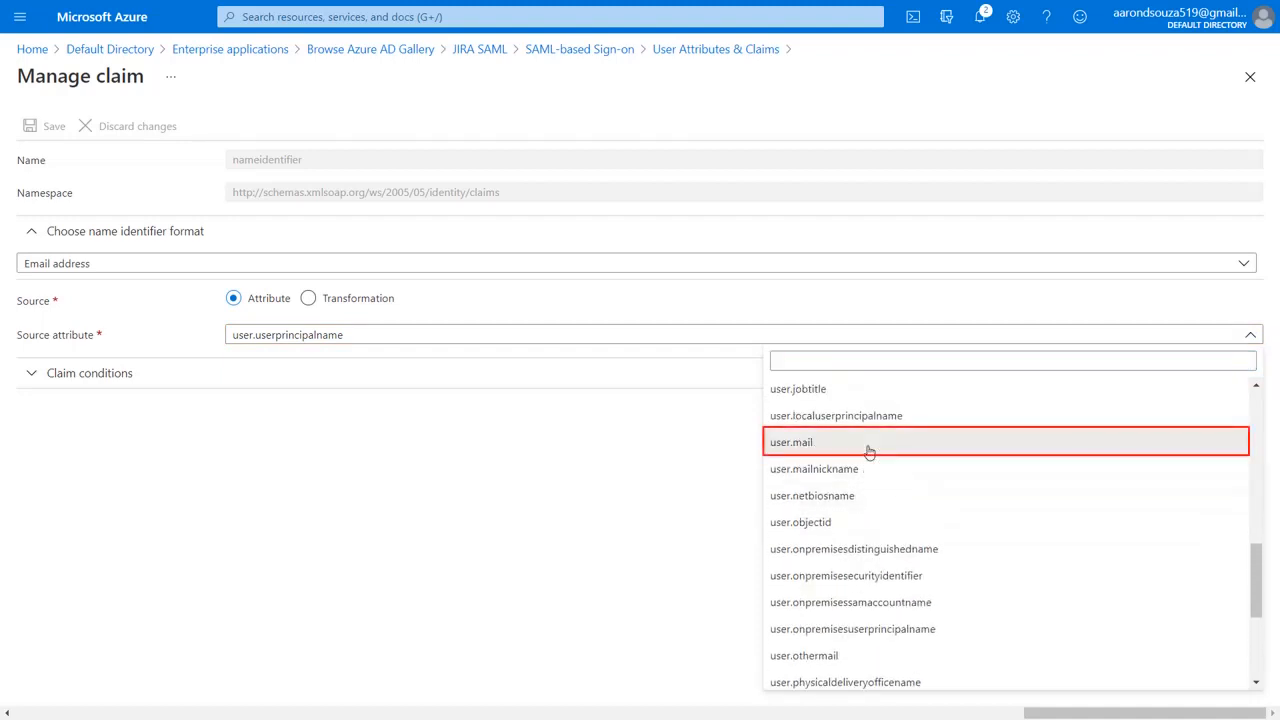
{"action": "left_click", "coordinate": [792, 442]}
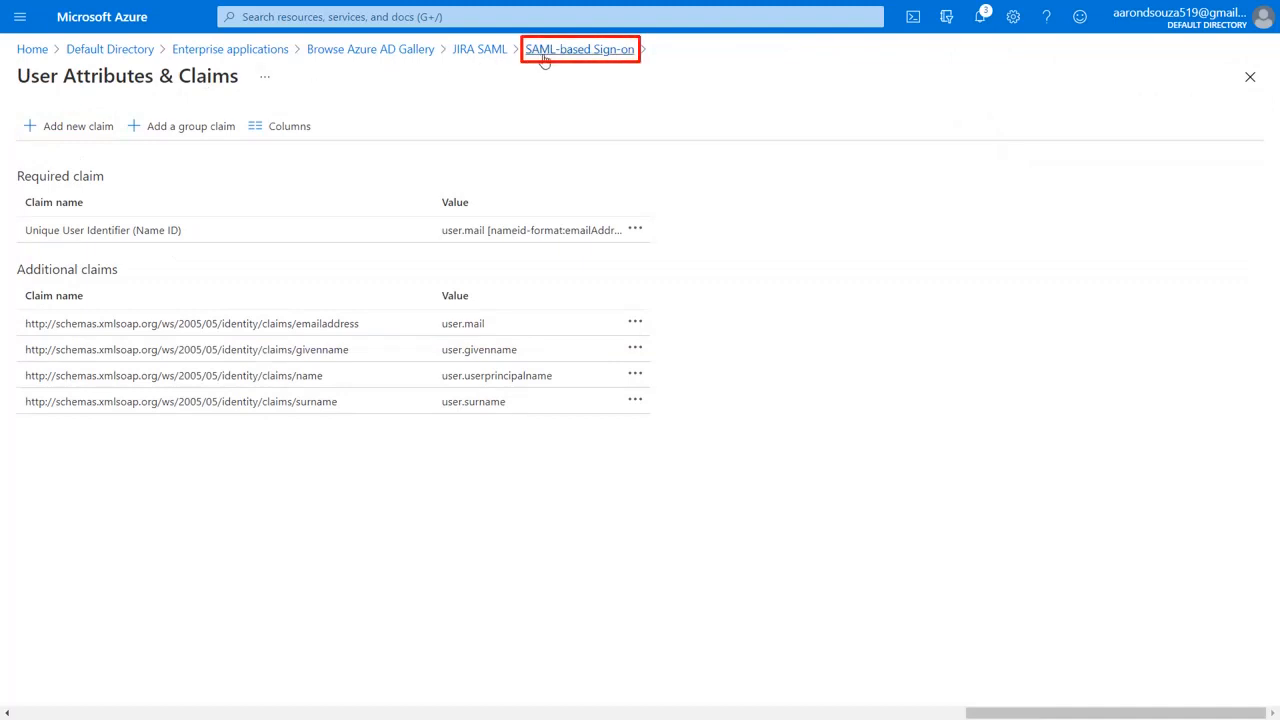
- Assign a selected user to the JIRA SAML application under Users and groups
{"action": "left_click", "coordinate": [580, 48]}
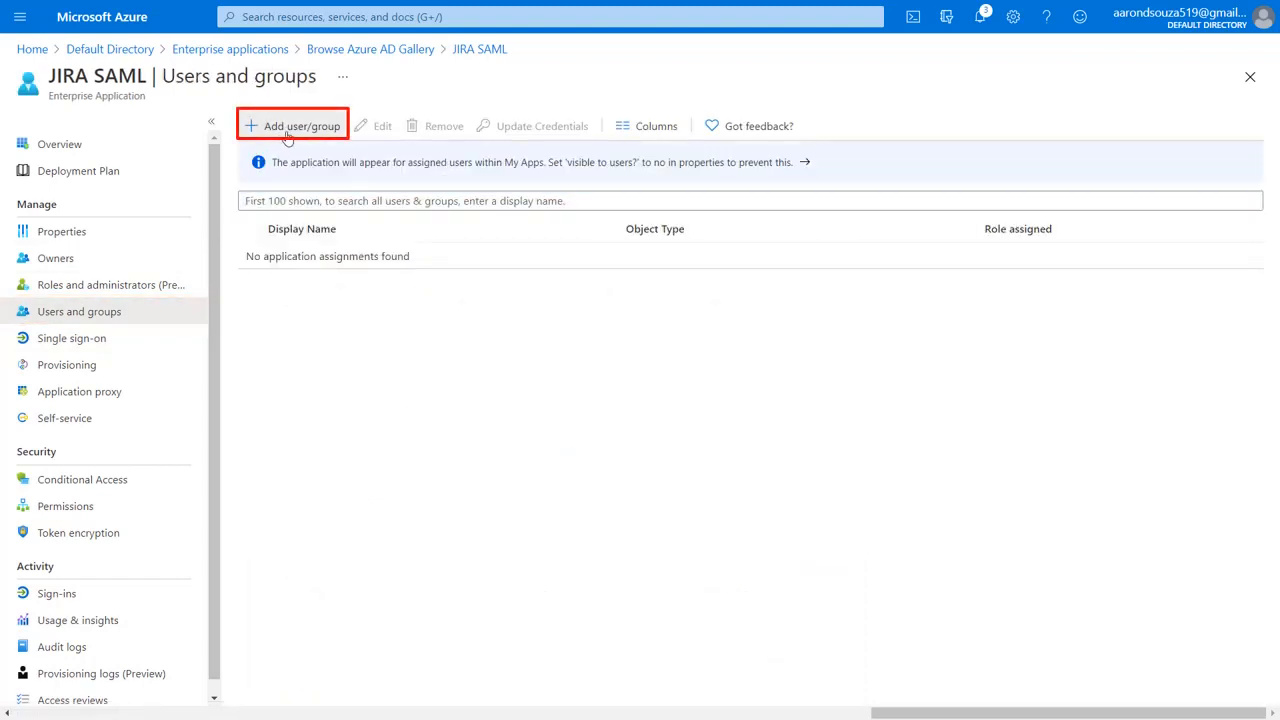
{"action": "left_click", "coordinate": [292, 124]}
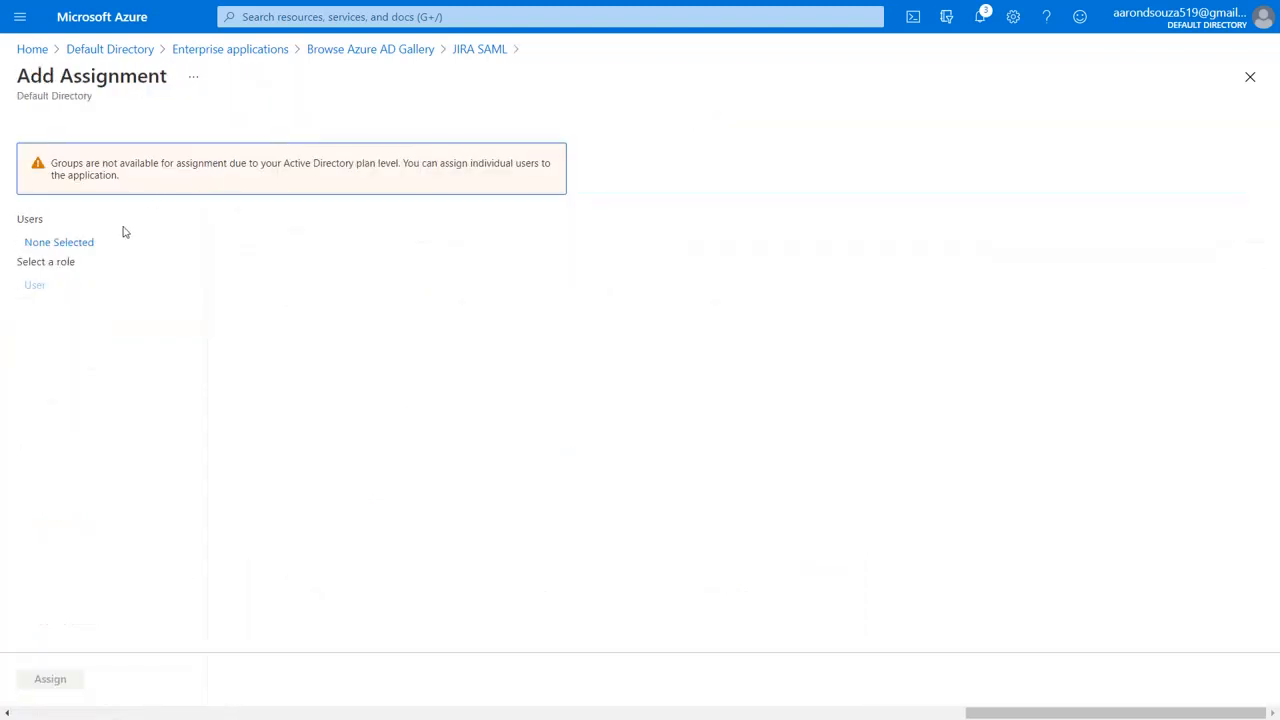
{"action": "left_click", "coordinate": [60, 242]}
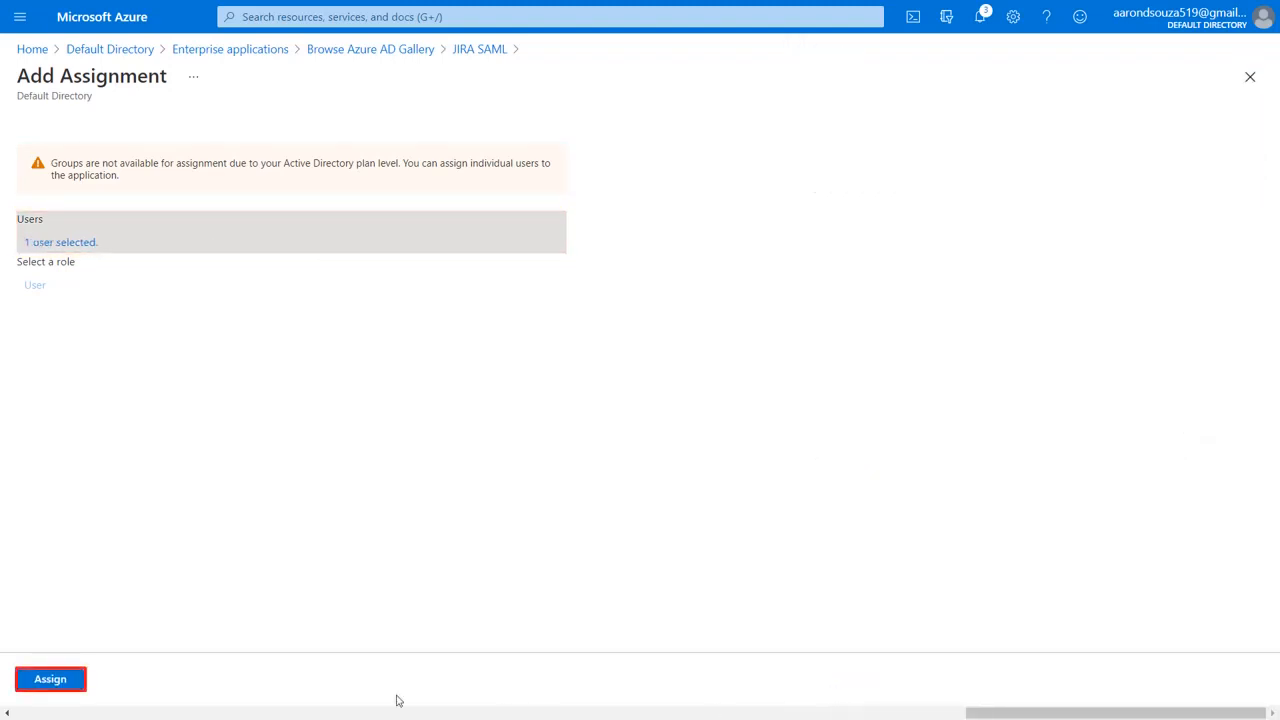
{"action": "left_click", "coordinate": [50, 680]}
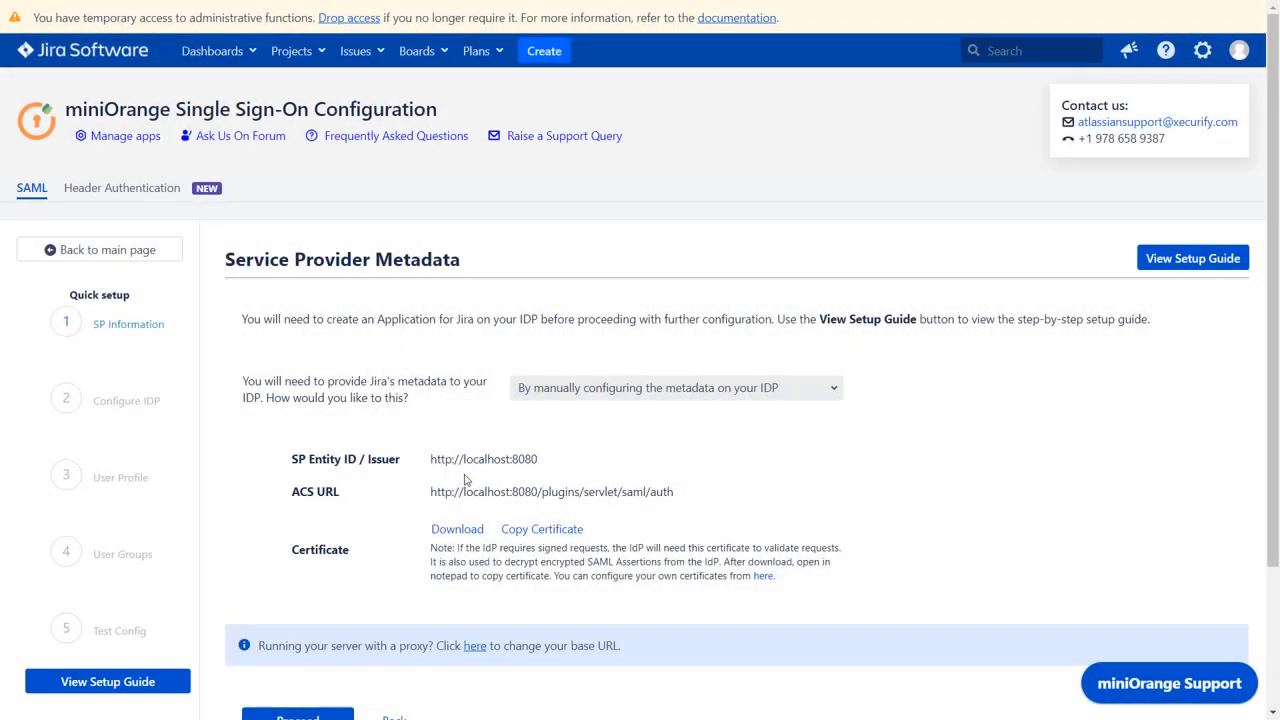
- Proceed from SP Information to the Configure your Identity Provider step
{"action": "scroll", "scroll_direction": "down", "scroll_amount": 3}
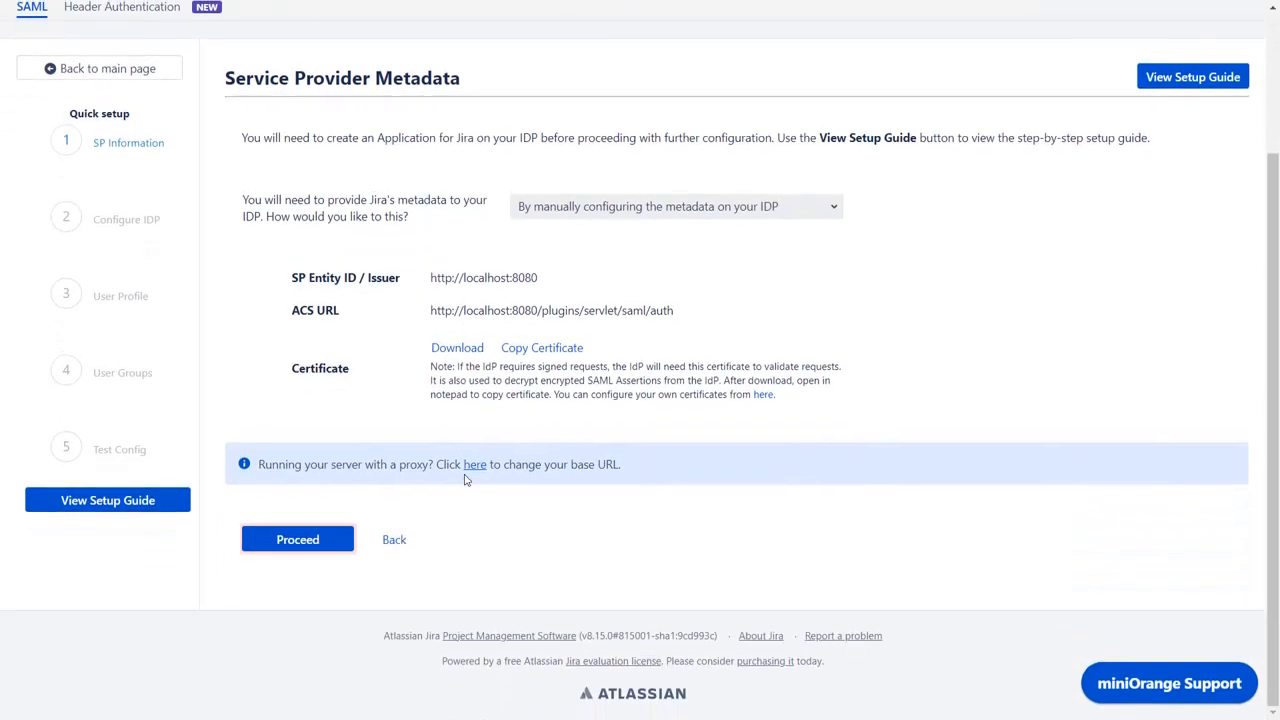
{"action": "left_click", "coordinate": [296, 540]}
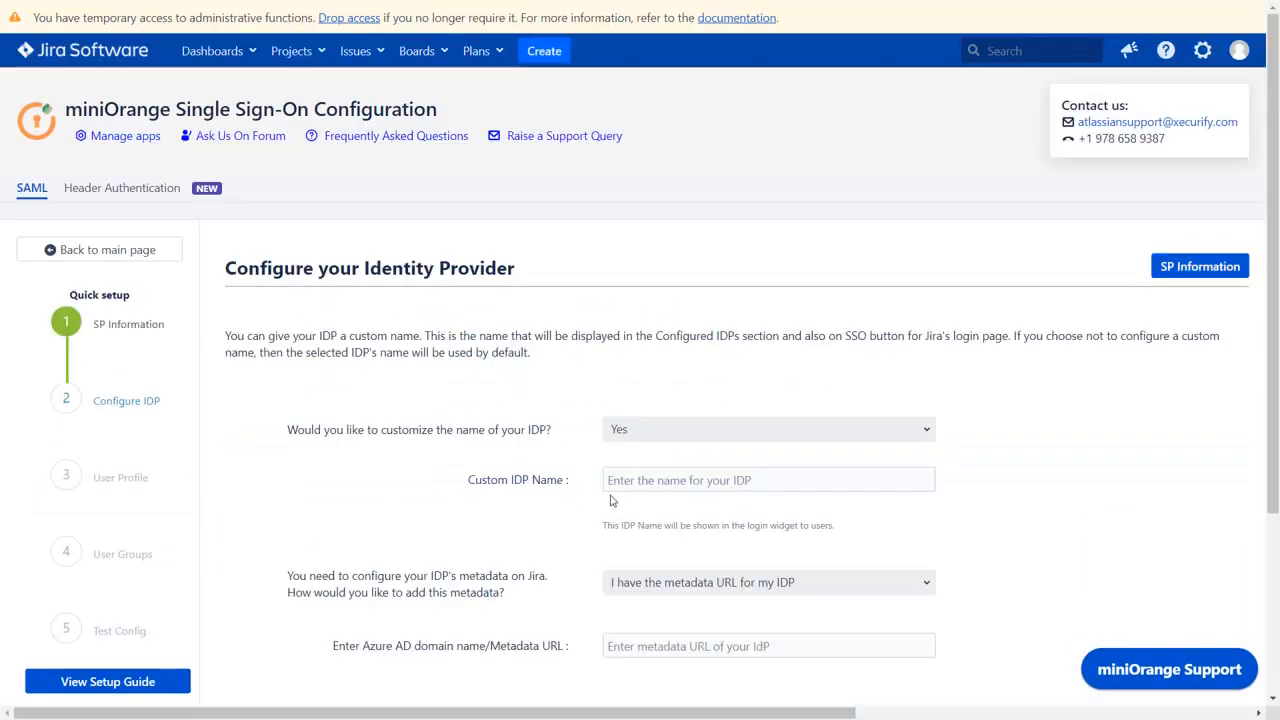
- Name the custom IDP Azure AD and keep 'I have the metadata URL for my IDP'
{"action": "type", "text": "Azure AD"}
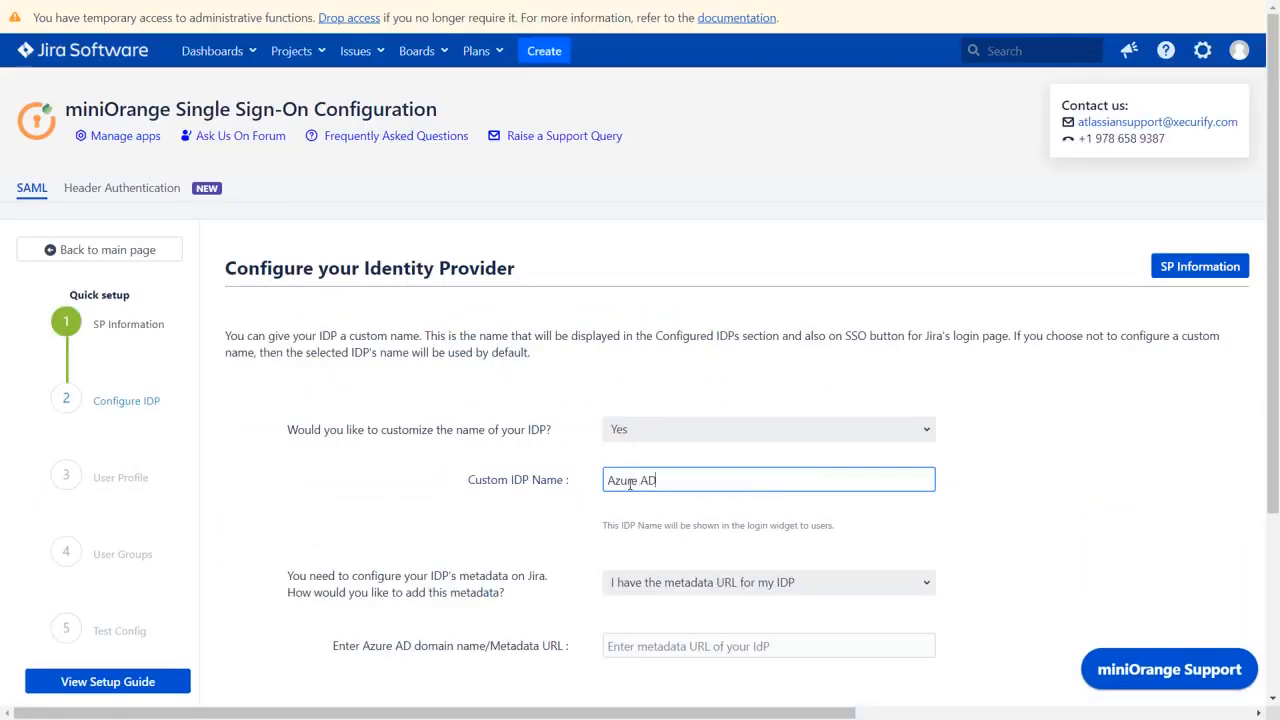
{"action": "scroll", "scroll_direction": "down", "scroll_amount": 3}
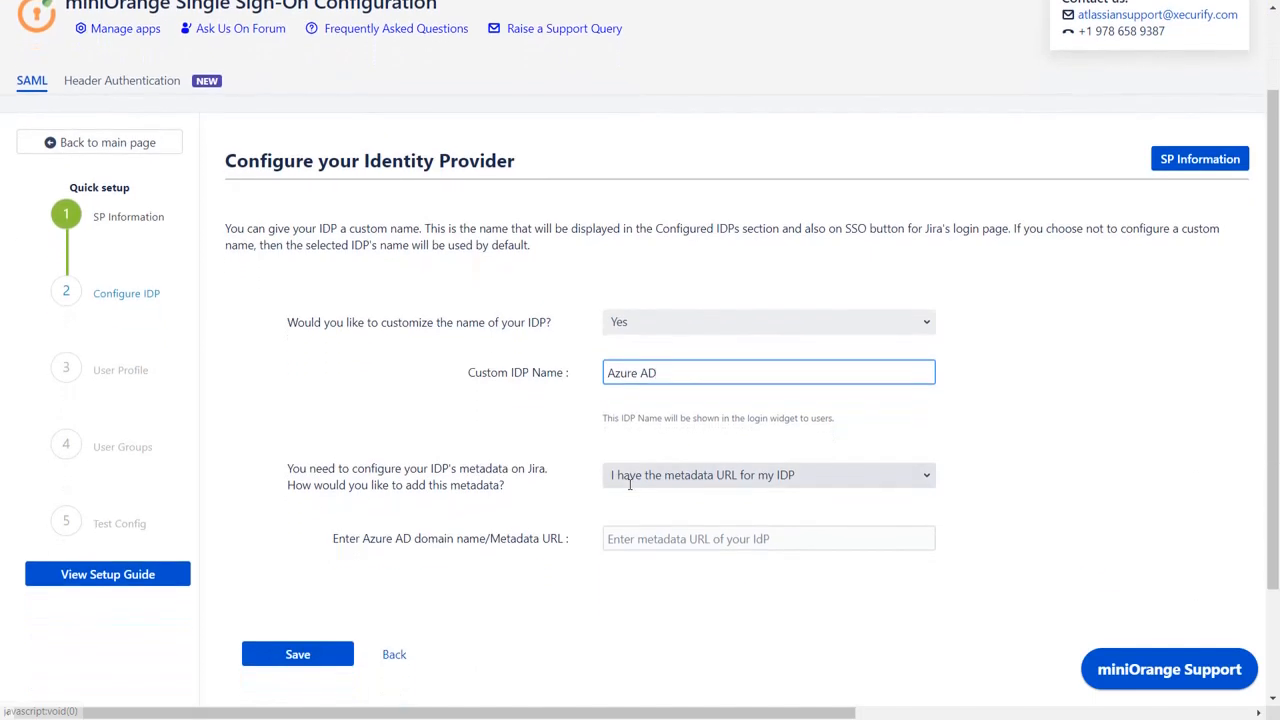
{"action": "left_click", "coordinate": [768, 476]}
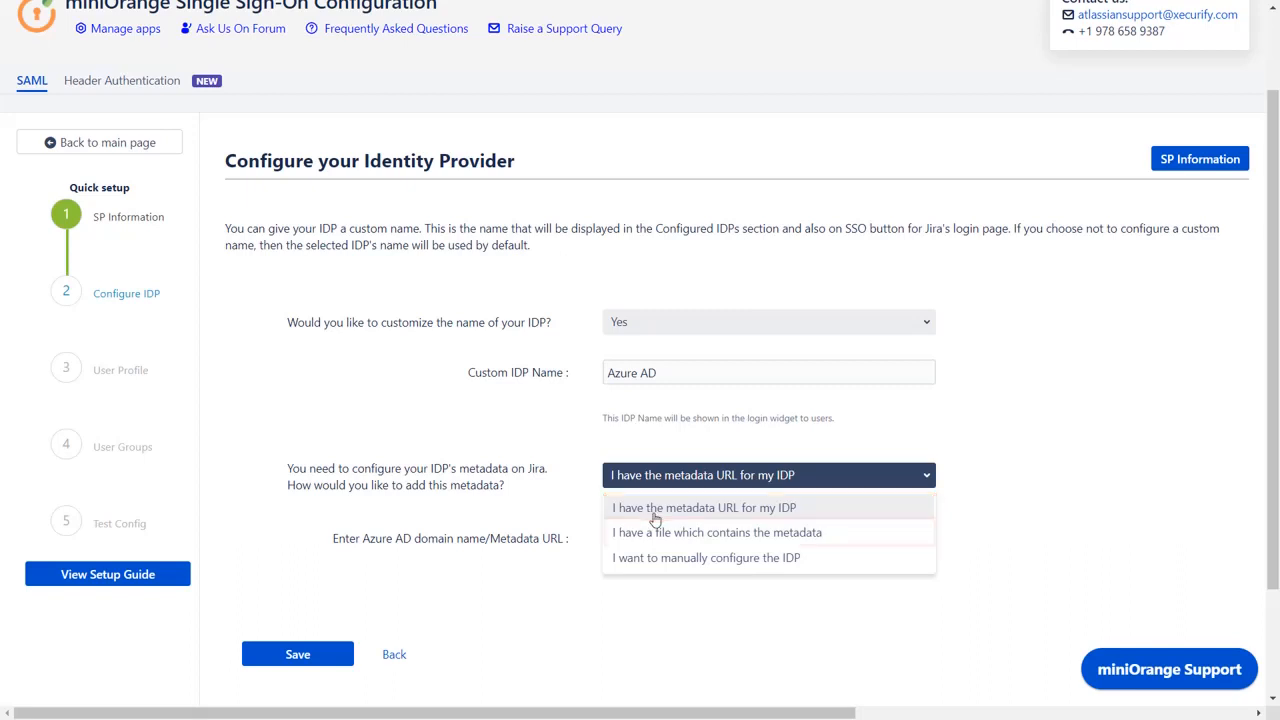
{"action": "mouse_move", "coordinate": [706, 556]}
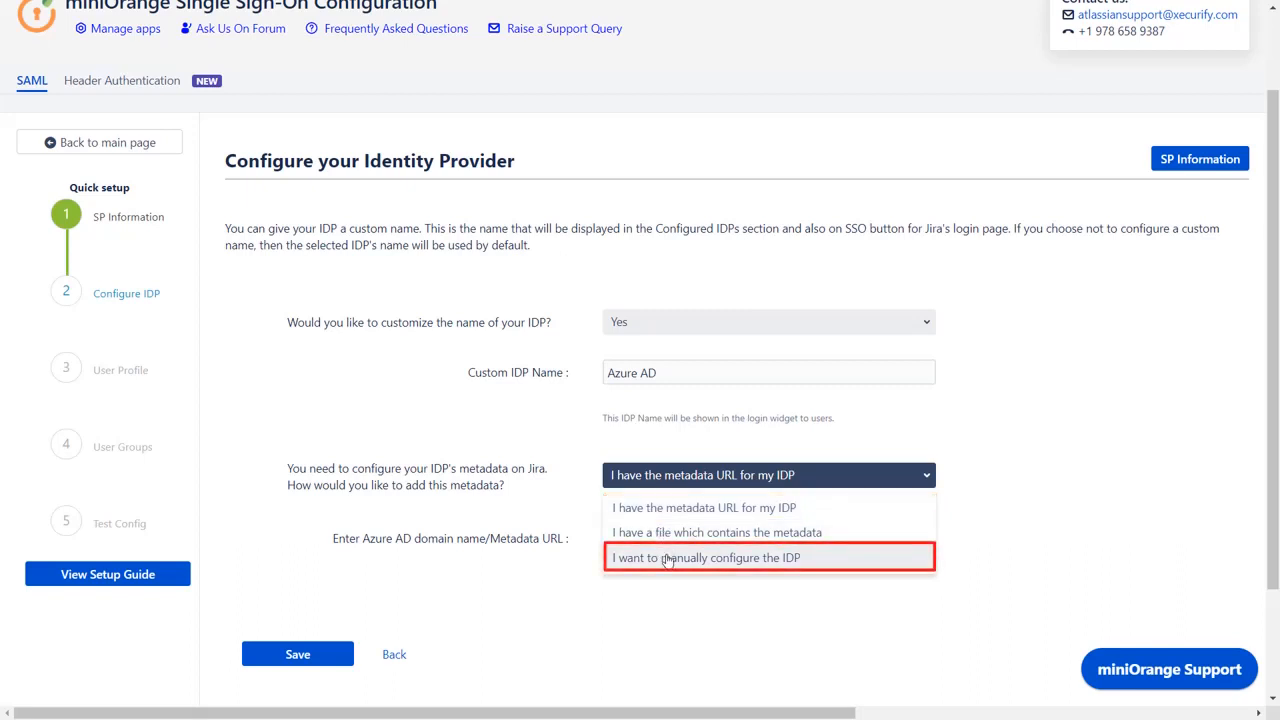
{"action": "mouse_move", "coordinate": [704, 508]}
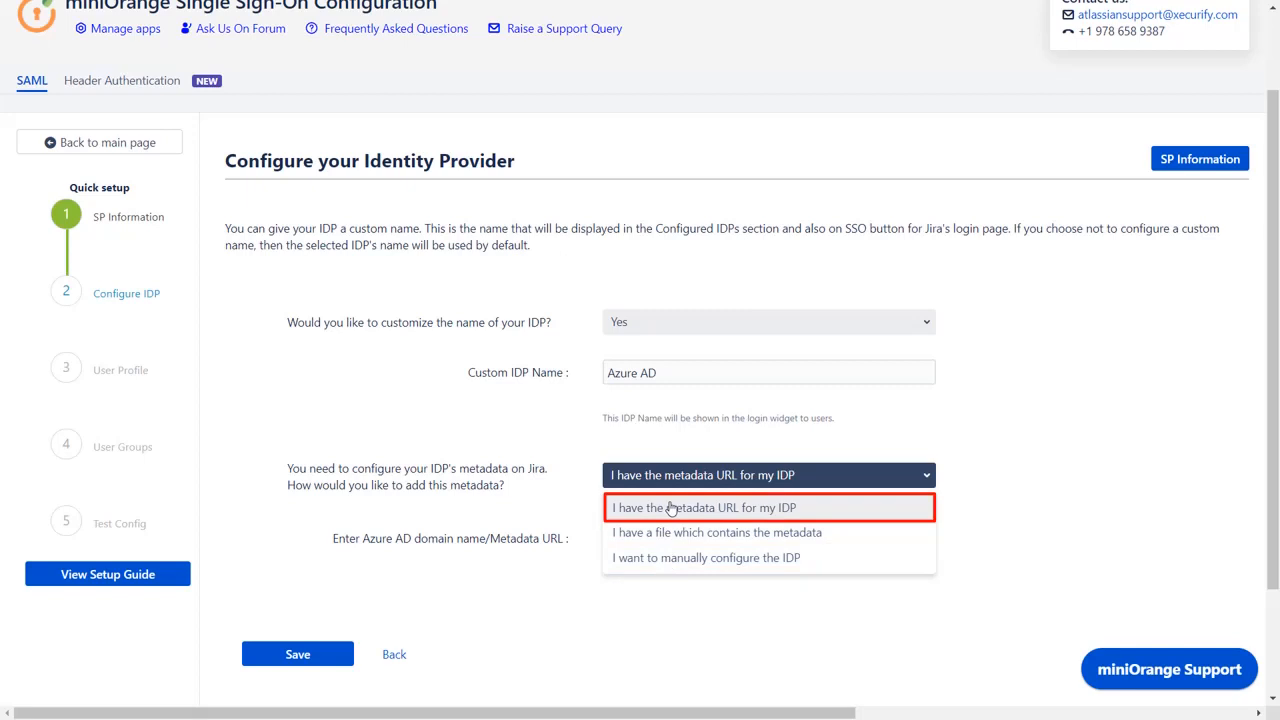
{"action": "mouse_move", "coordinate": [704, 508]}
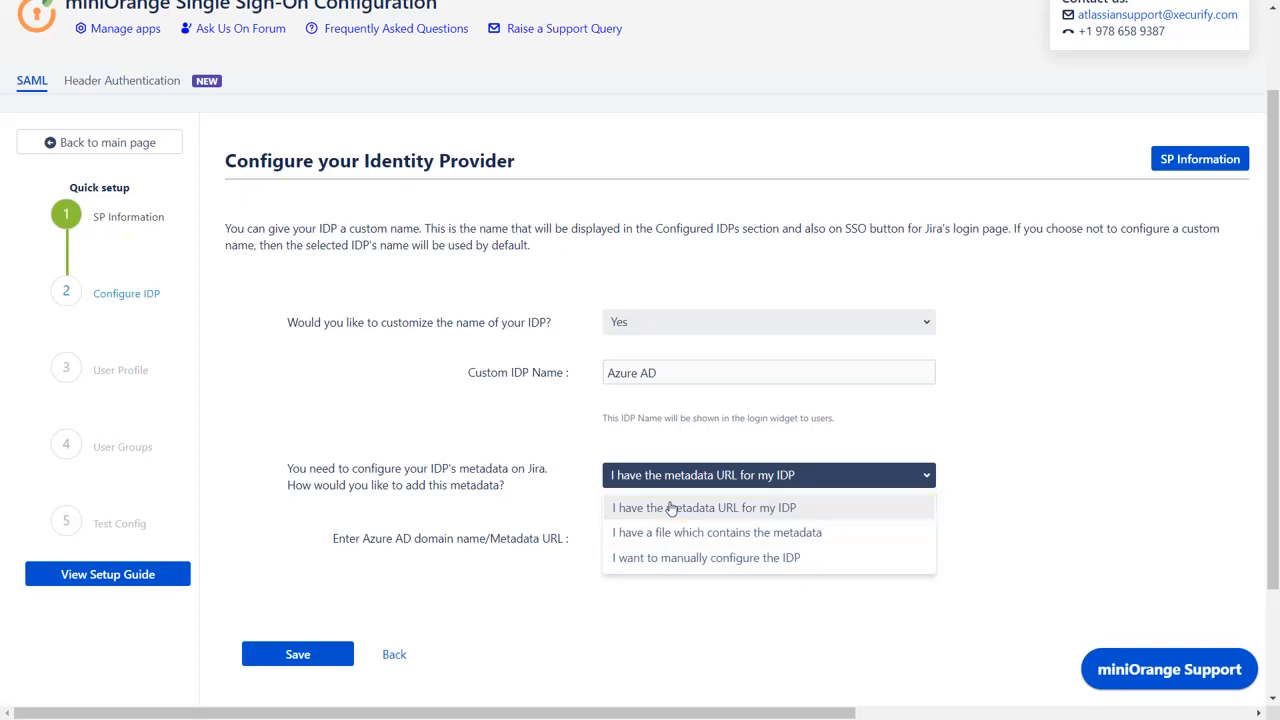
{"action": "left_click", "coordinate": [704, 508]}
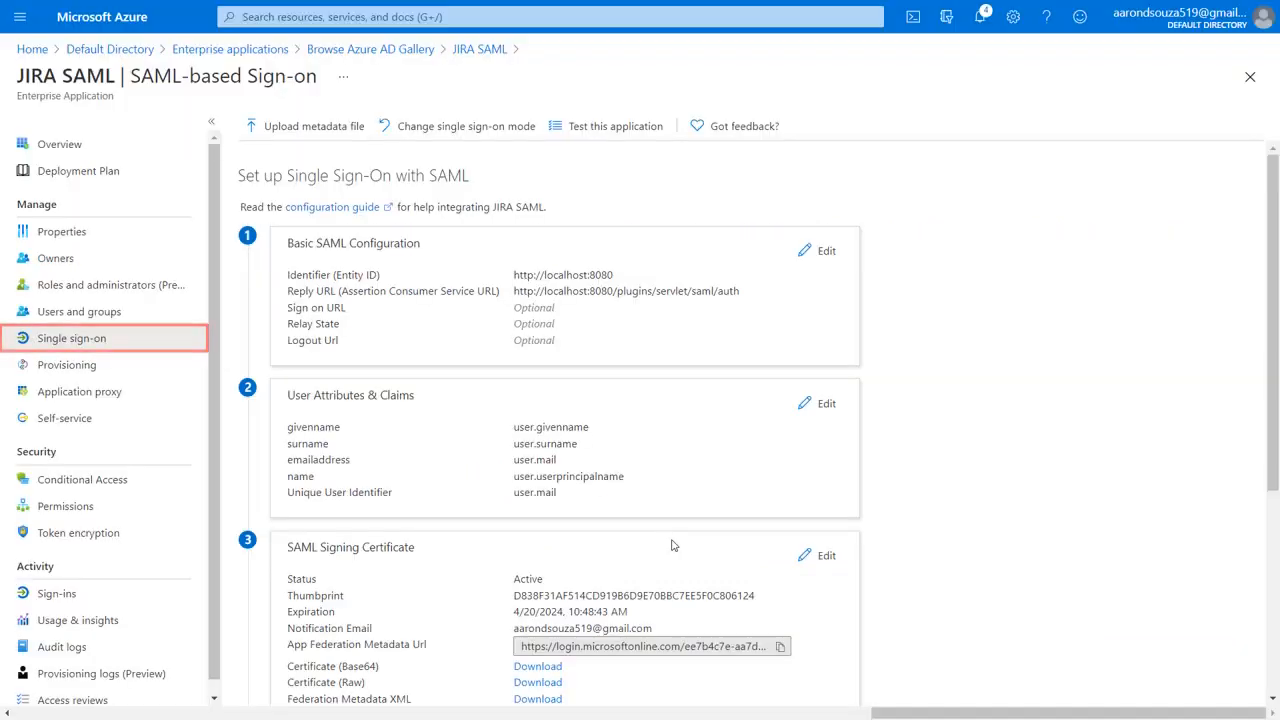
- Copy the App Federation Metadata Url from Azure's SAML Signing Certificate section
{"action": "scroll", "scroll_direction": "down", "scroll_amount": 3}
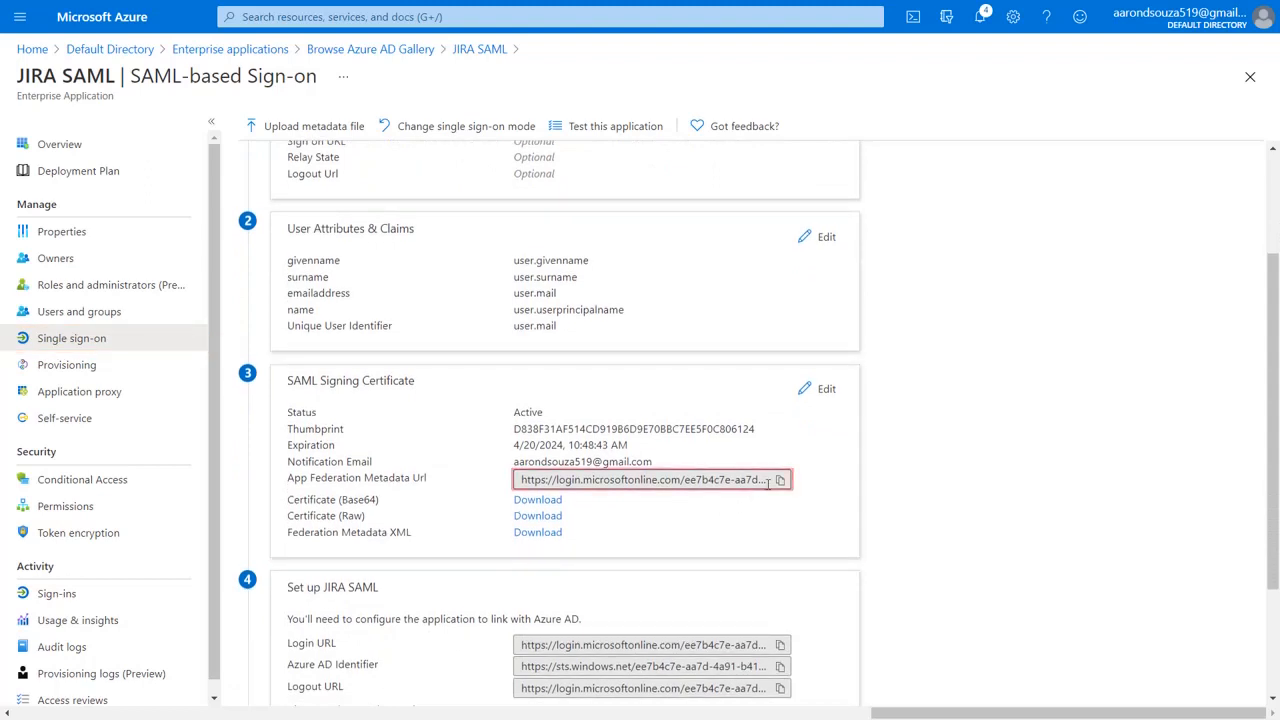
{"action": "left_click", "coordinate": [780, 480]}
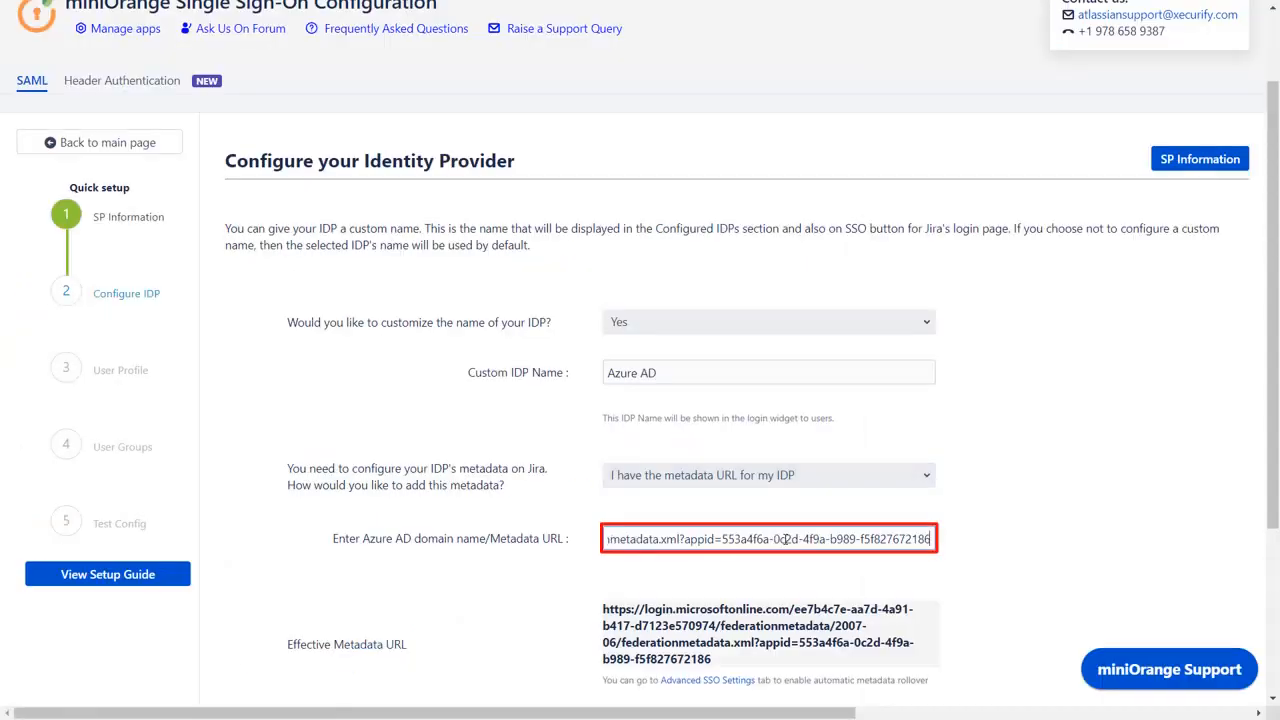
- Save the Azure AD identity provider settings on the Configure your Identity Provider page
{"action": "scroll", "scroll_direction": "down", "scroll_amount": 3}
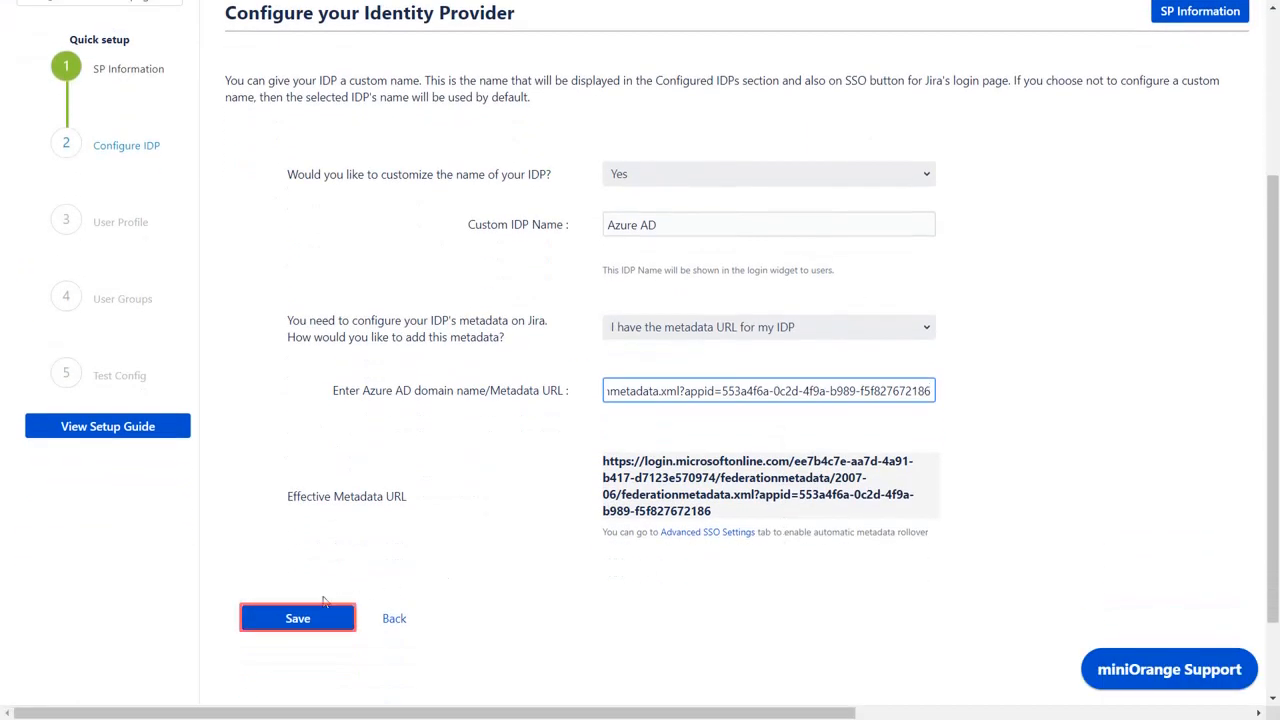
{"action": "left_click", "coordinate": [296, 618]}
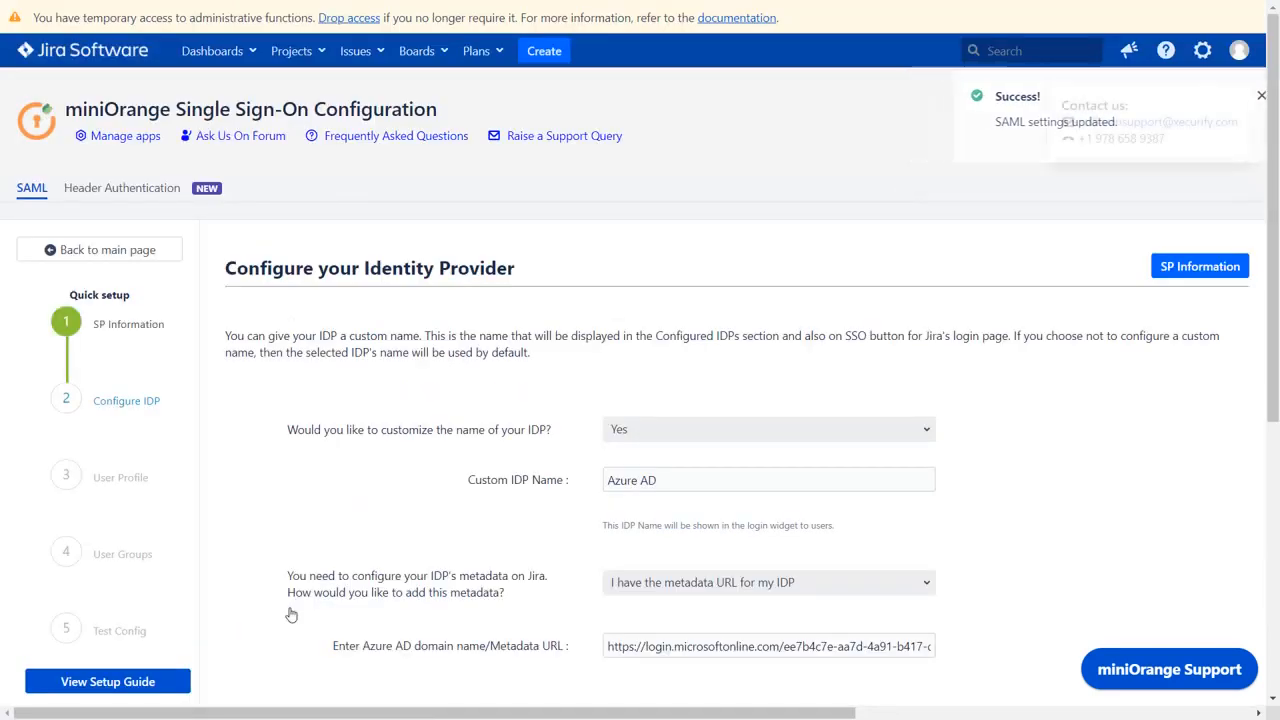
{"action": "scroll", "scroll_direction": "down", "scroll_amount": 3}
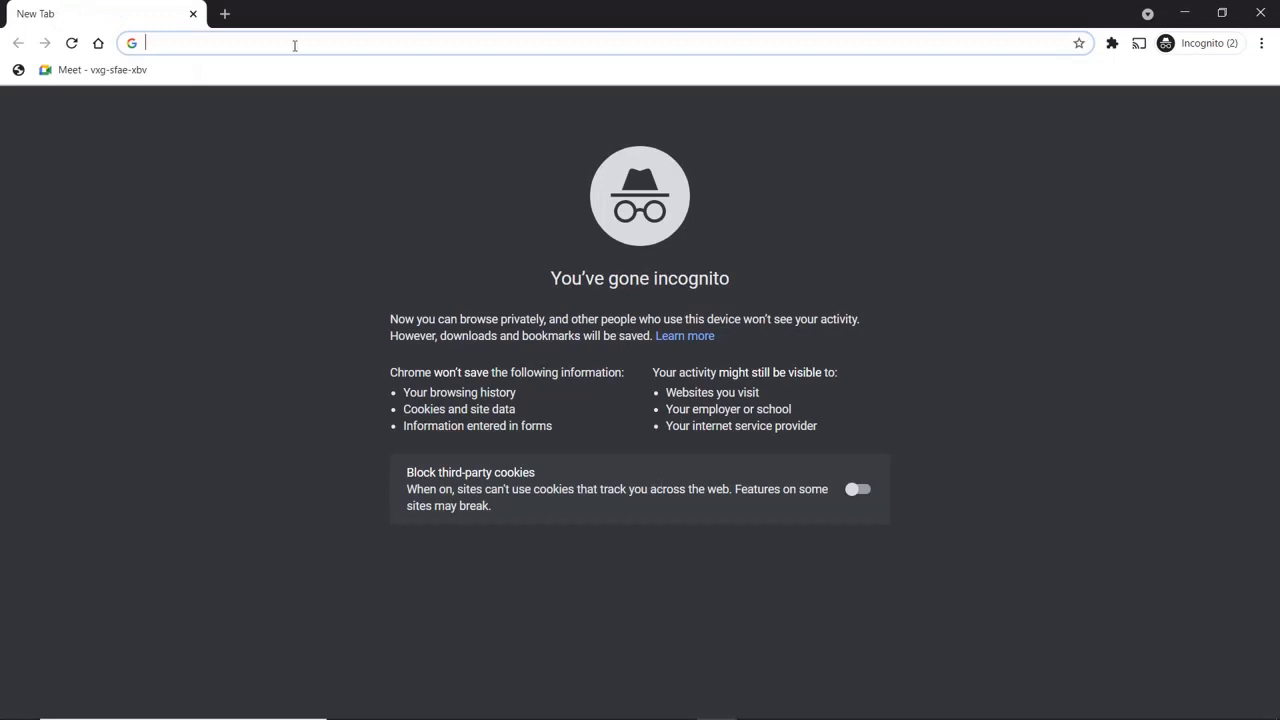
- Run the localhost:8080 SAML testconfig URL in an incognito window and review the returned attributes
{"action": "type", "text": "http://localhost:8080/plugins/servlet/saml/testconfig?idp=61527c9f-d960-4199-9ea4-1482205367ac"}
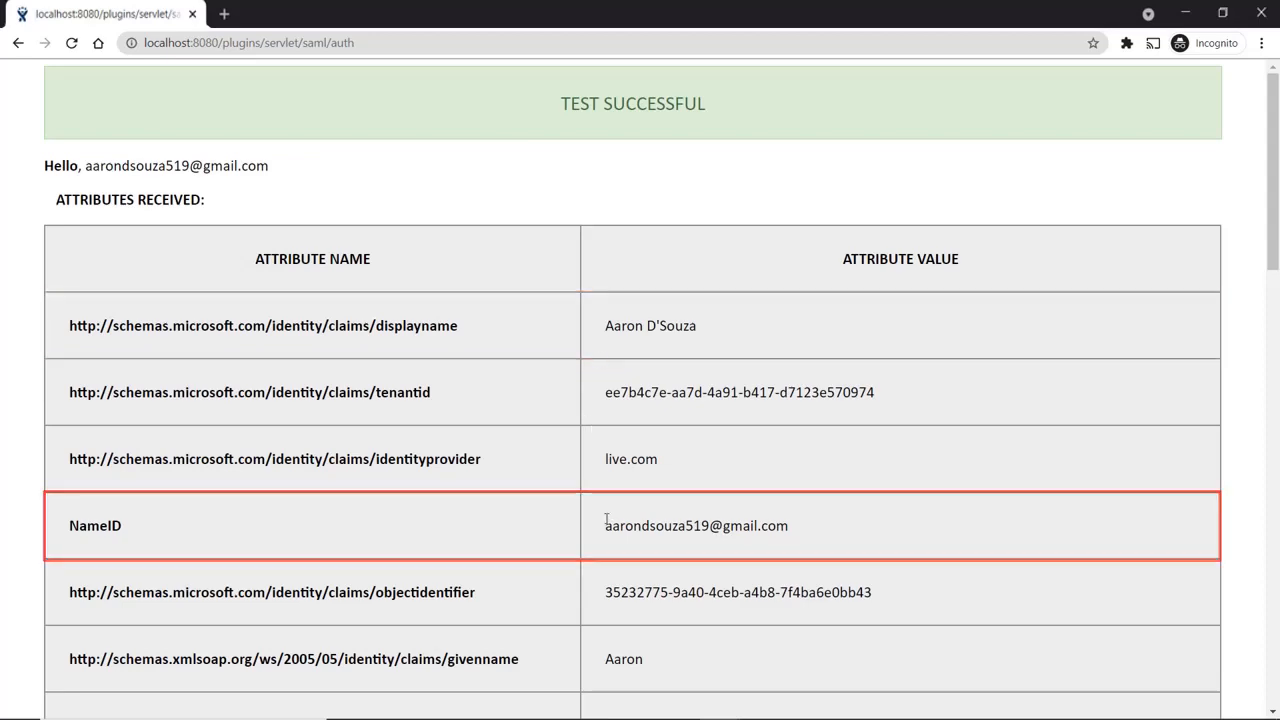
{"action": "scroll", "scroll_direction": "down", "scroll_amount": 3}
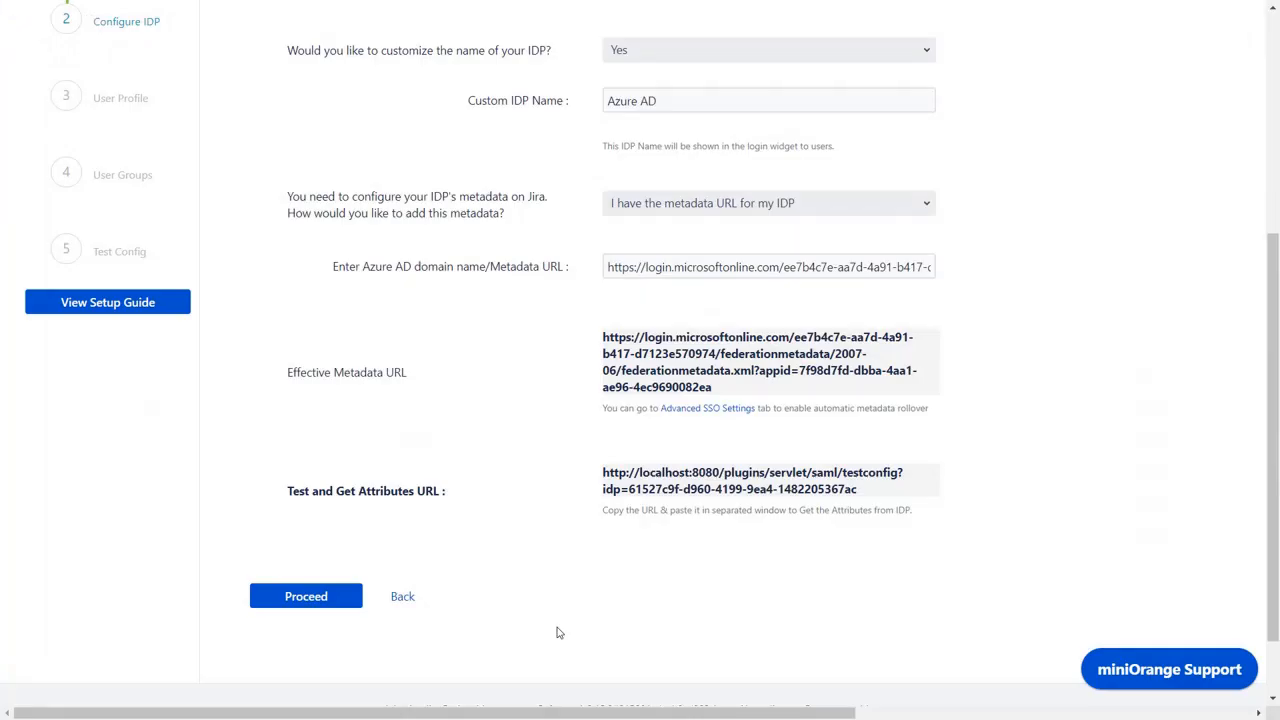
- Map Fullname to the displayname claim, keep username and email from NameID, and save the profile mapping
{"action": "left_click", "coordinate": [306, 596]}
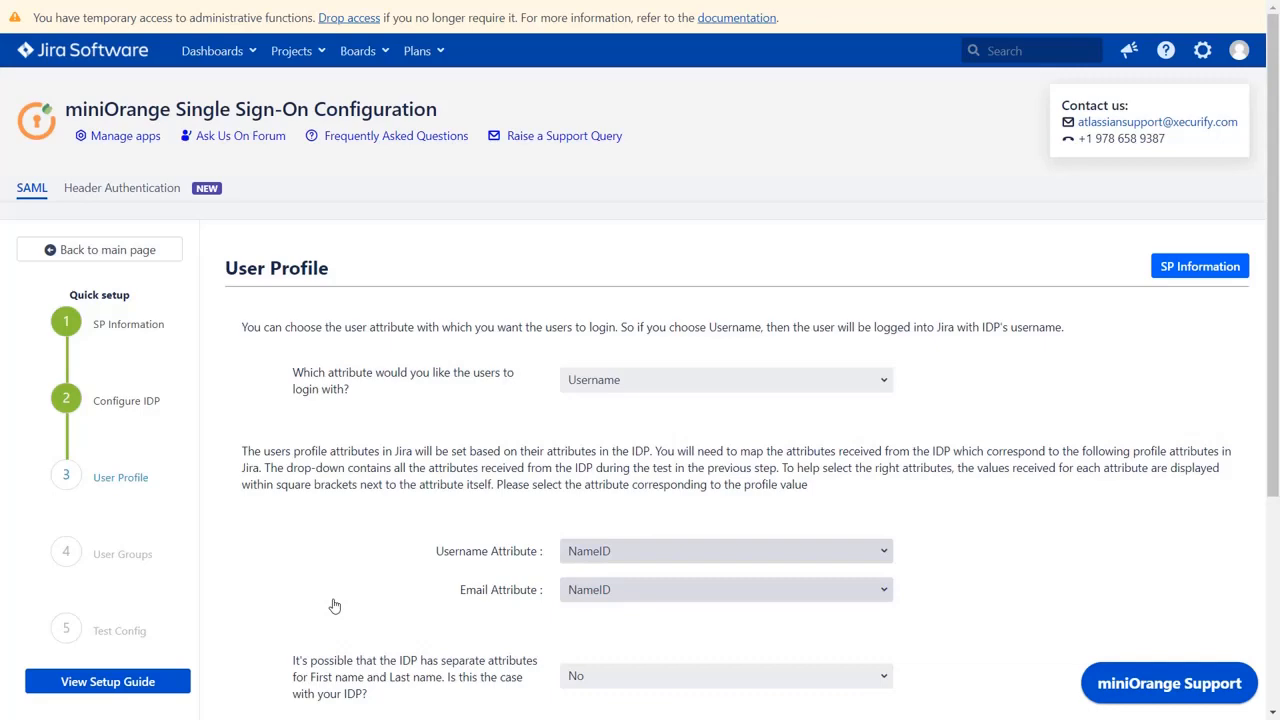
{"action": "scroll", "scroll_direction": "down", "scroll_amount": 3}
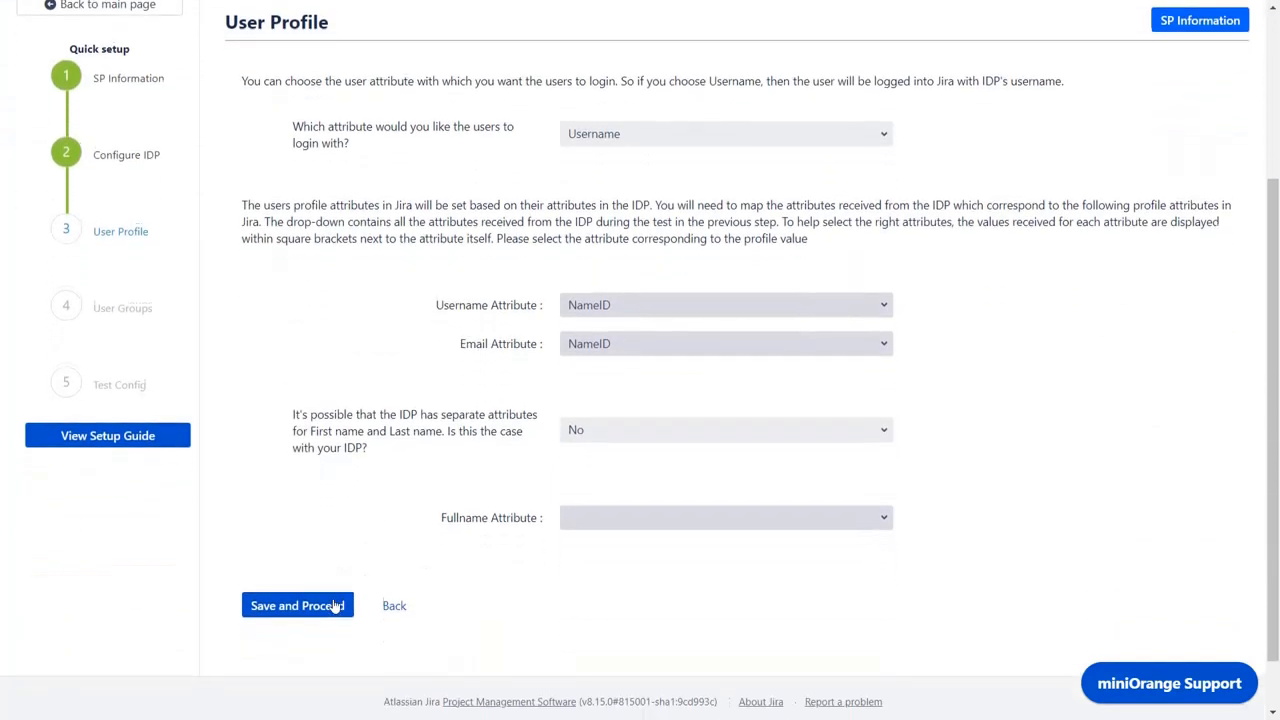
{"action": "left_click", "coordinate": [724, 304]}
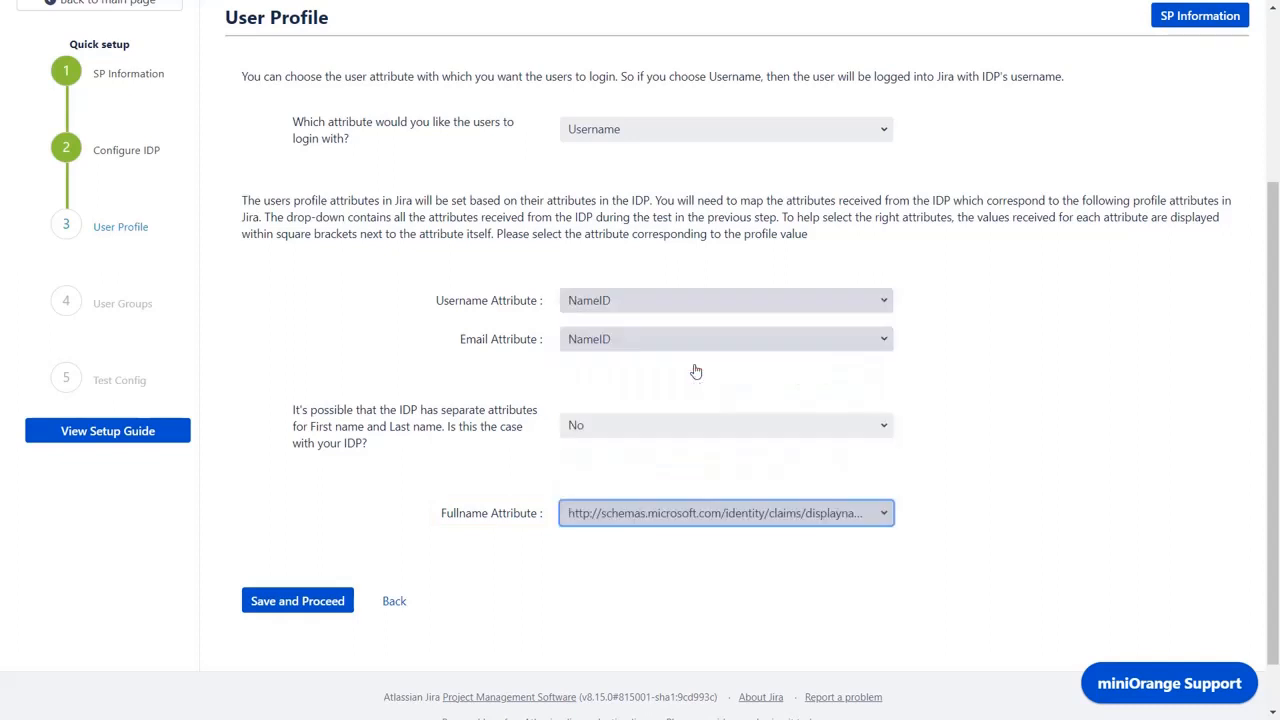
{"action": "left_click", "coordinate": [296, 600]}
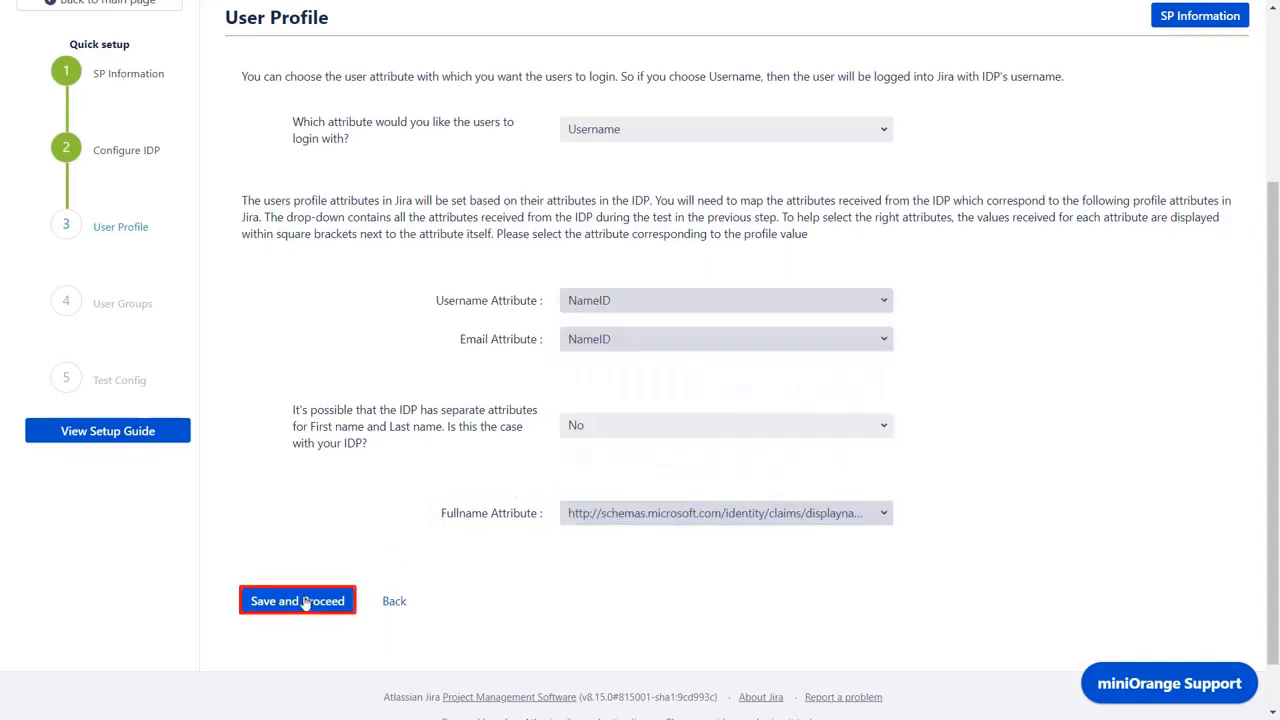
{"action": "left_click", "coordinate": [296, 600]}
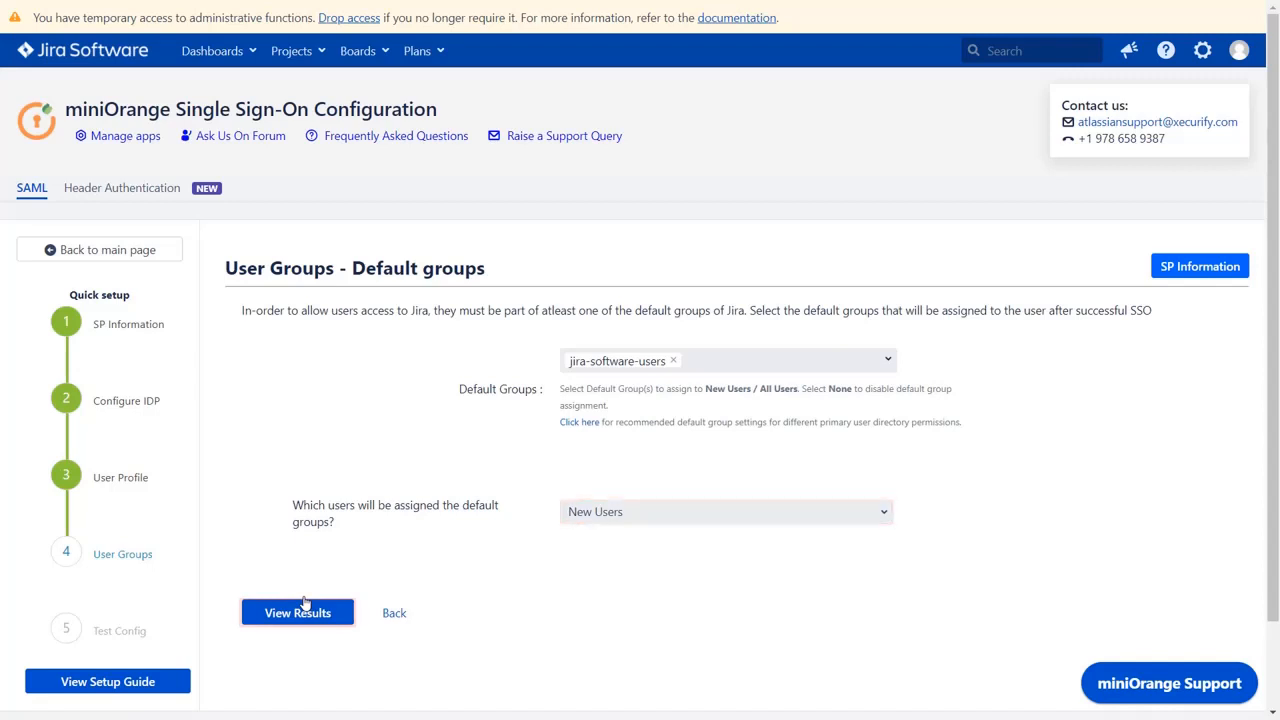
- Review the setup results and finish the quick setup with jira-software-users as default group
{"action": "left_click", "coordinate": [296, 612]}
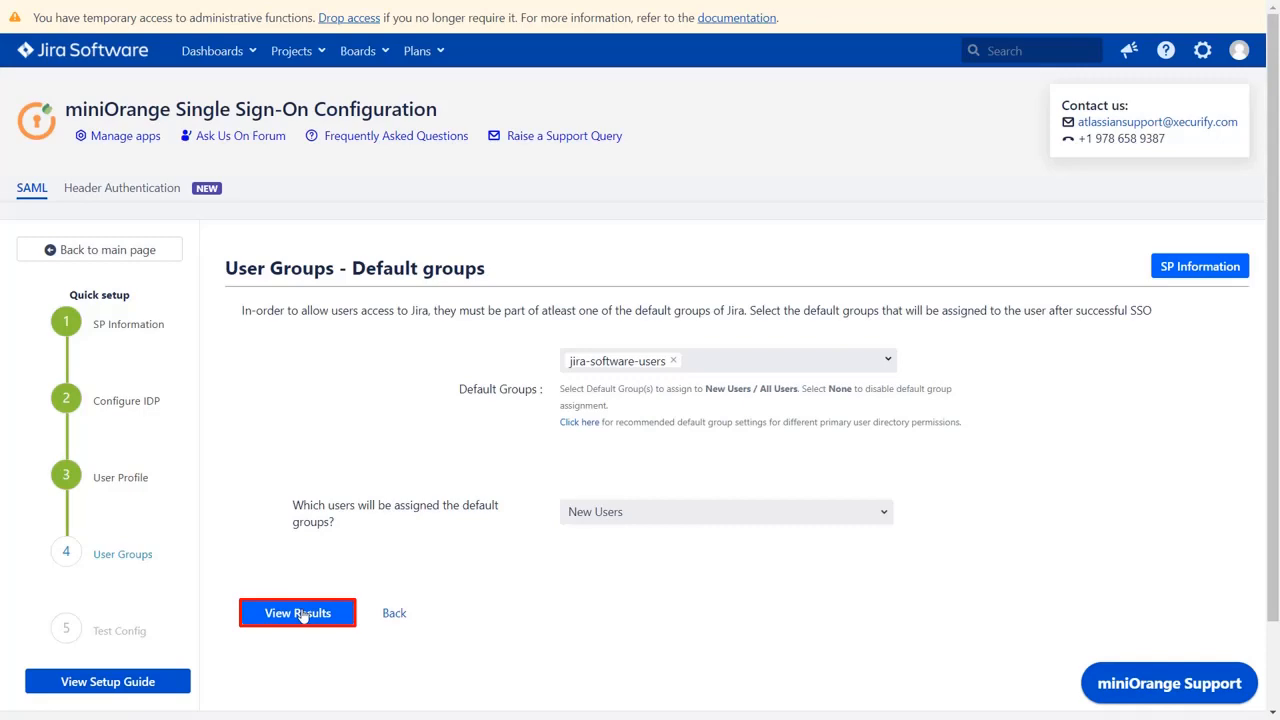
{"action": "left_click", "coordinate": [296, 612]}
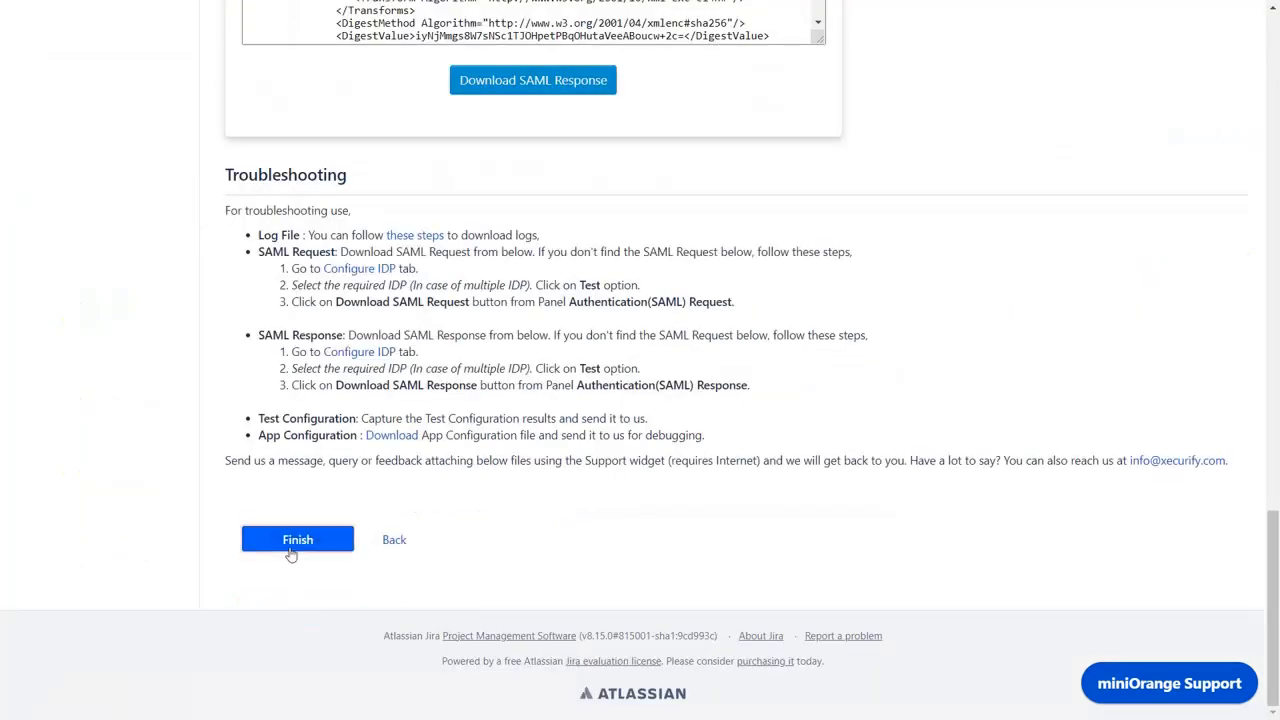
{"action": "left_click", "coordinate": [296, 540]}
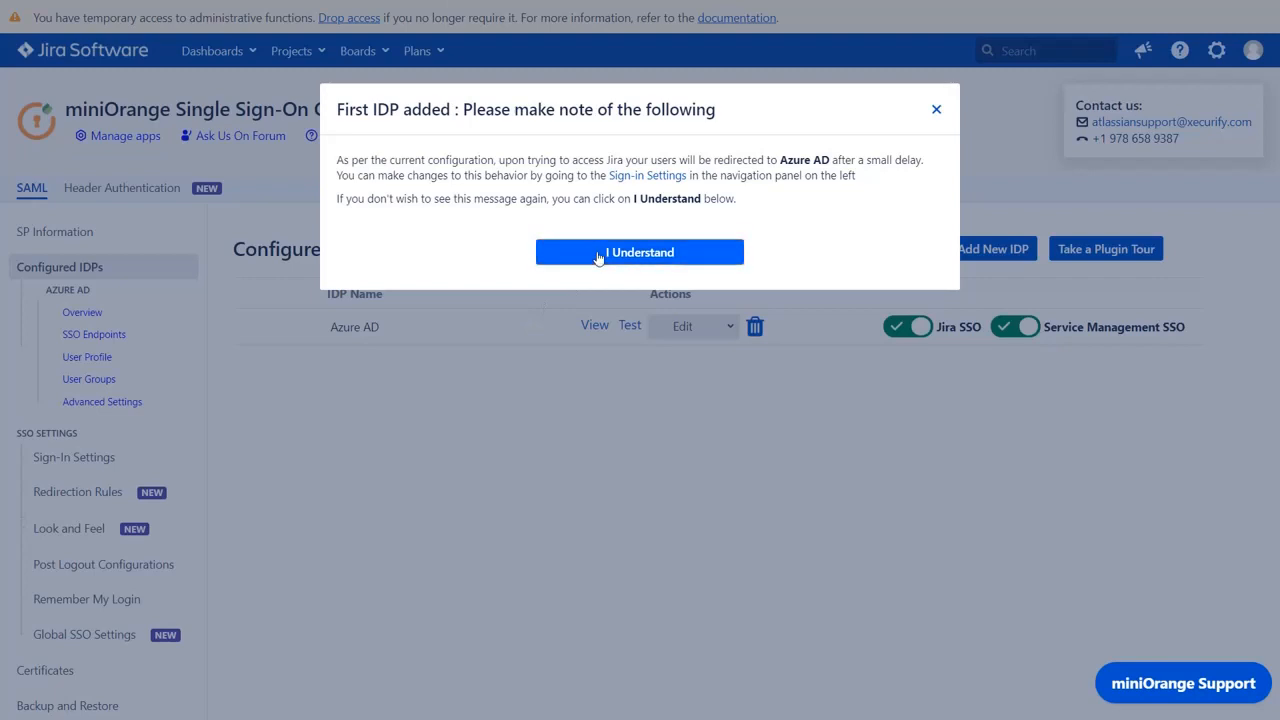
{"action": "mouse_move", "coordinate": [620, 226]}
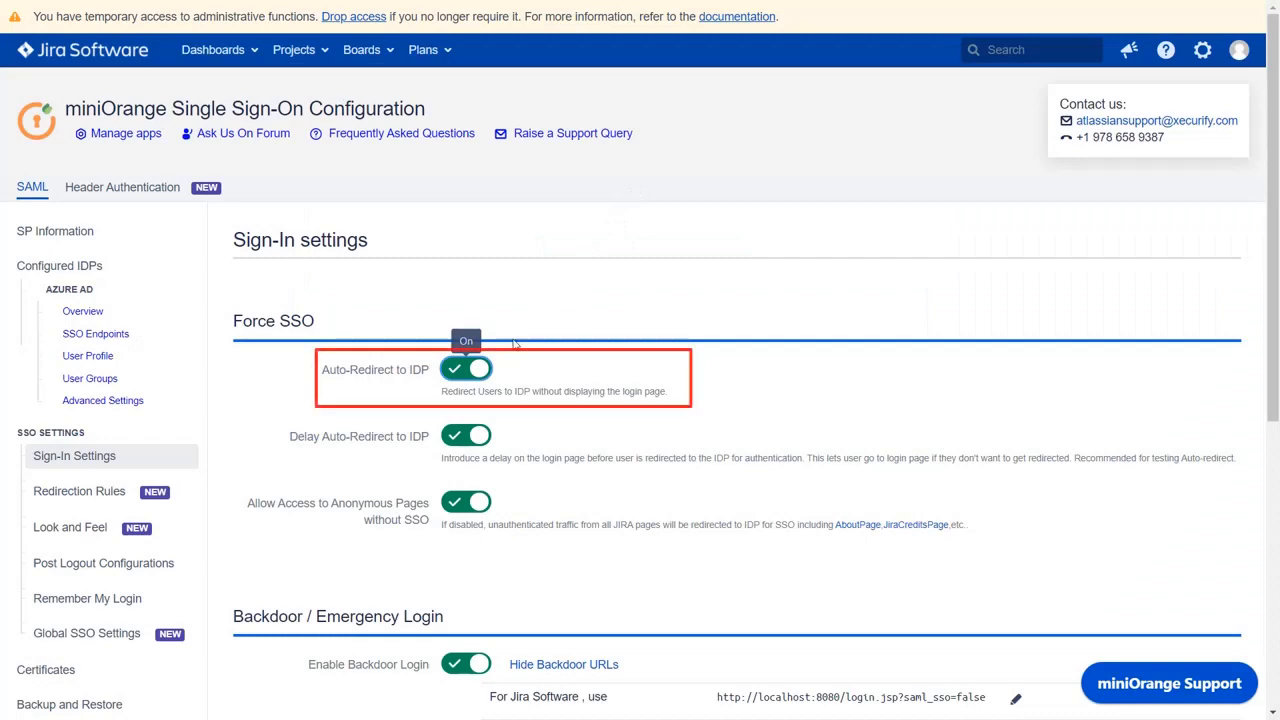
- Disable Auto-Redirect to IDP in Sign-In Settings and save, leaving backdoor login enabled
{"action": "left_click", "coordinate": [466, 368]}
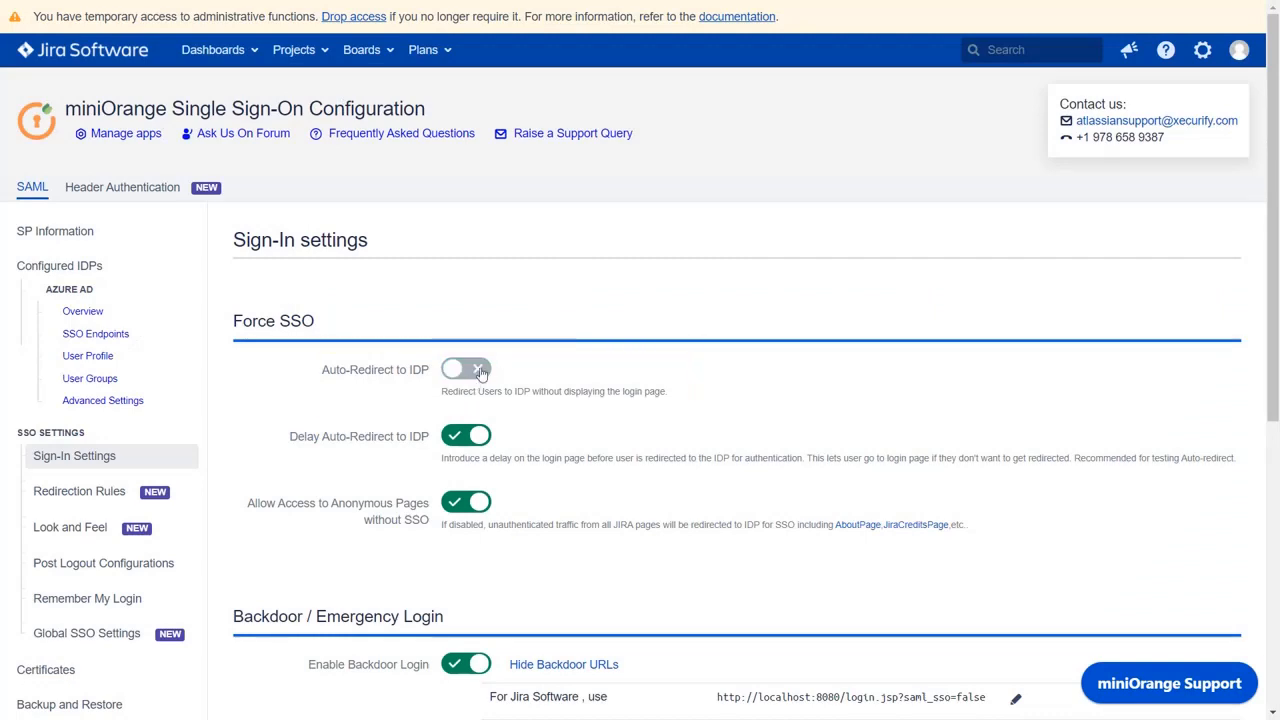
{"action": "scroll", "scroll_direction": "down", "scroll_amount": 3}
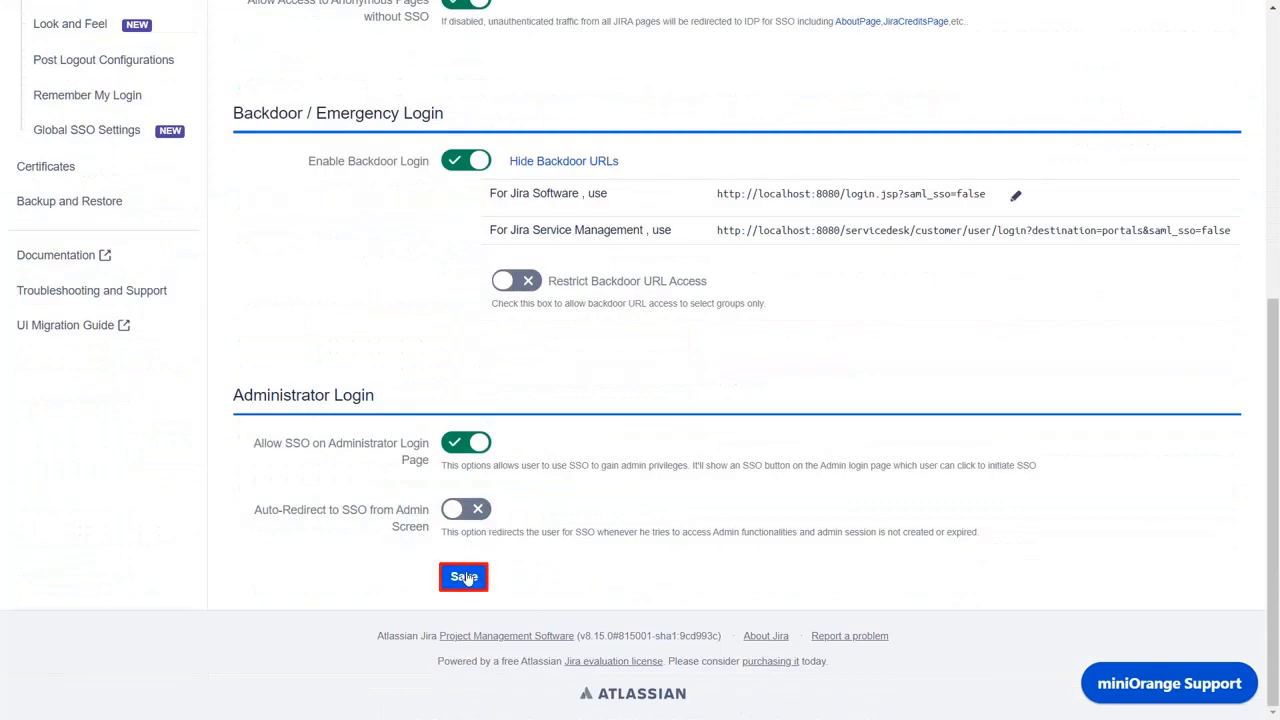
{"action": "left_click", "coordinate": [464, 576]}
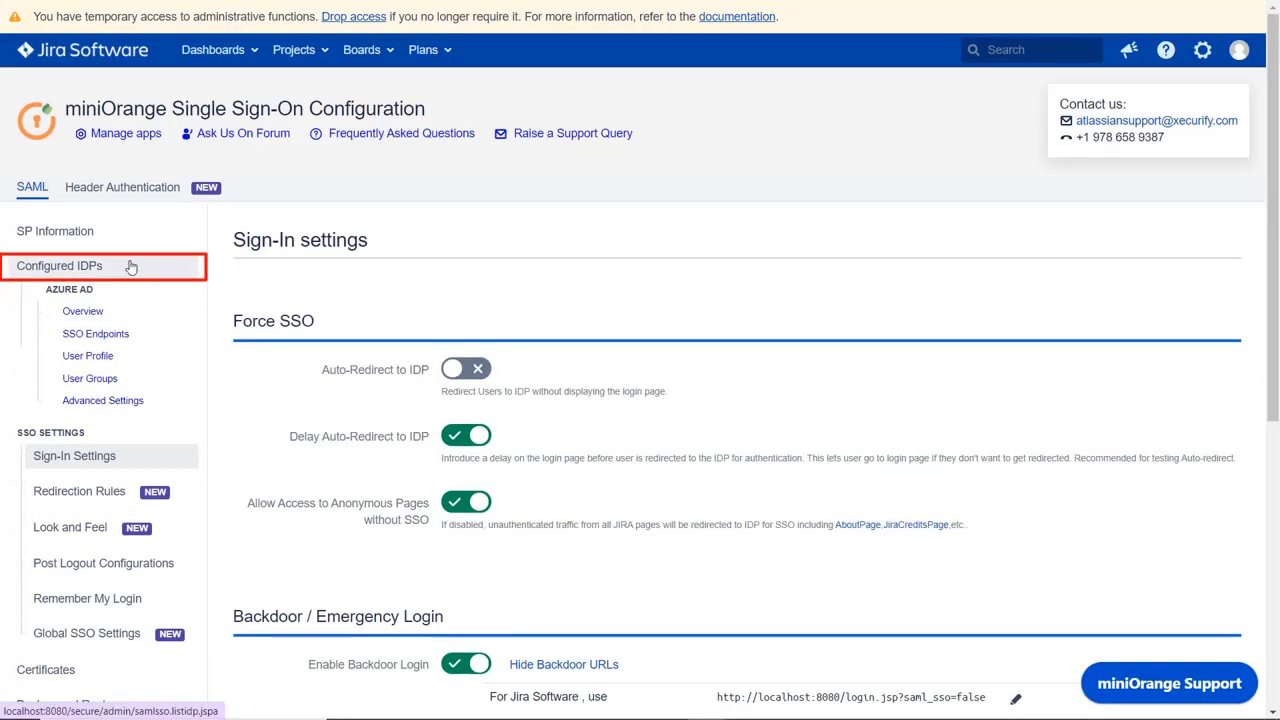
- Return to the Configured IDPs list showing Azure AD enabled
{"action": "left_click", "coordinate": [60, 264]}
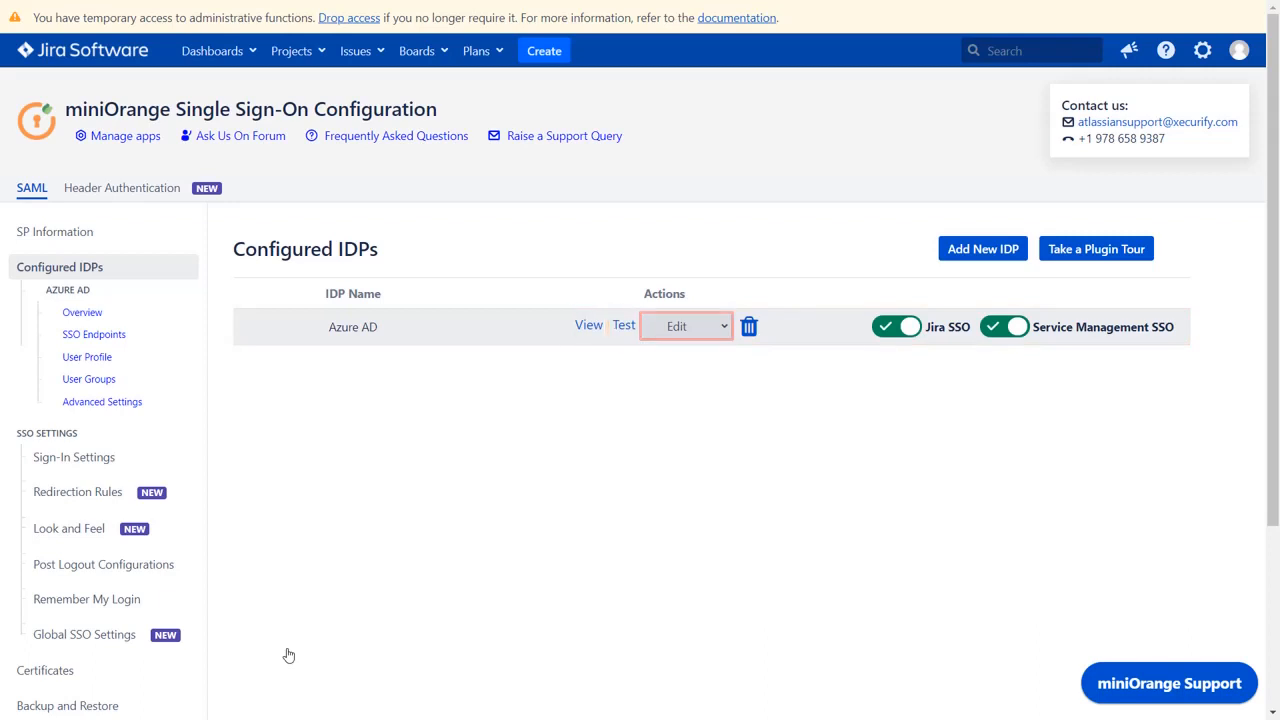
{"action": "mouse_move", "coordinate": [748, 326]}
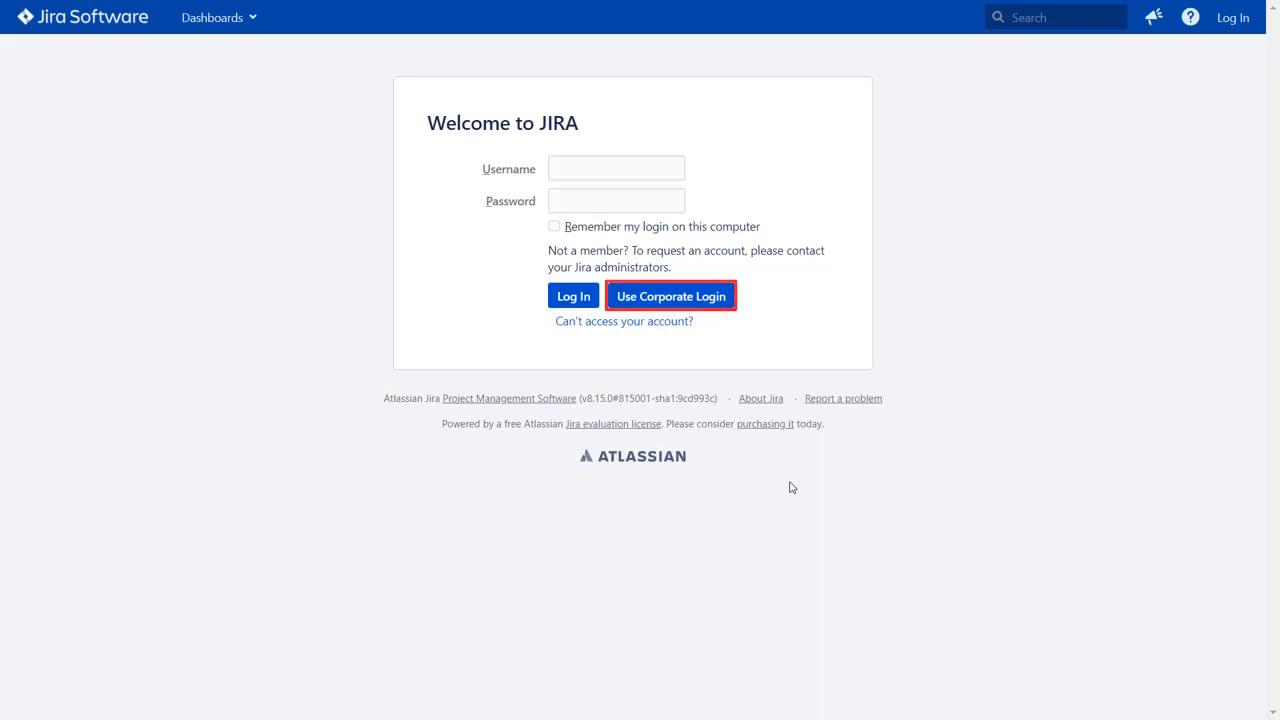
{"action": "mouse_move", "coordinate": [704, 308]}
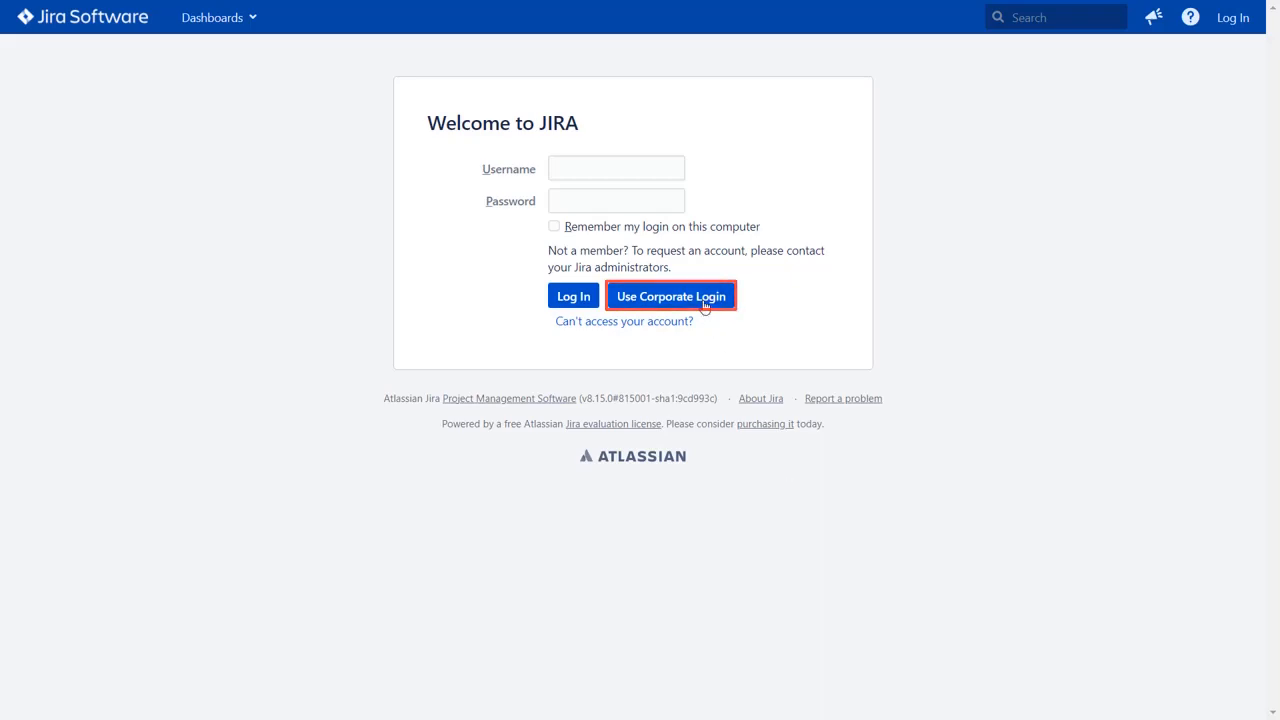
{"action": "left_click", "coordinate": [670, 296]}
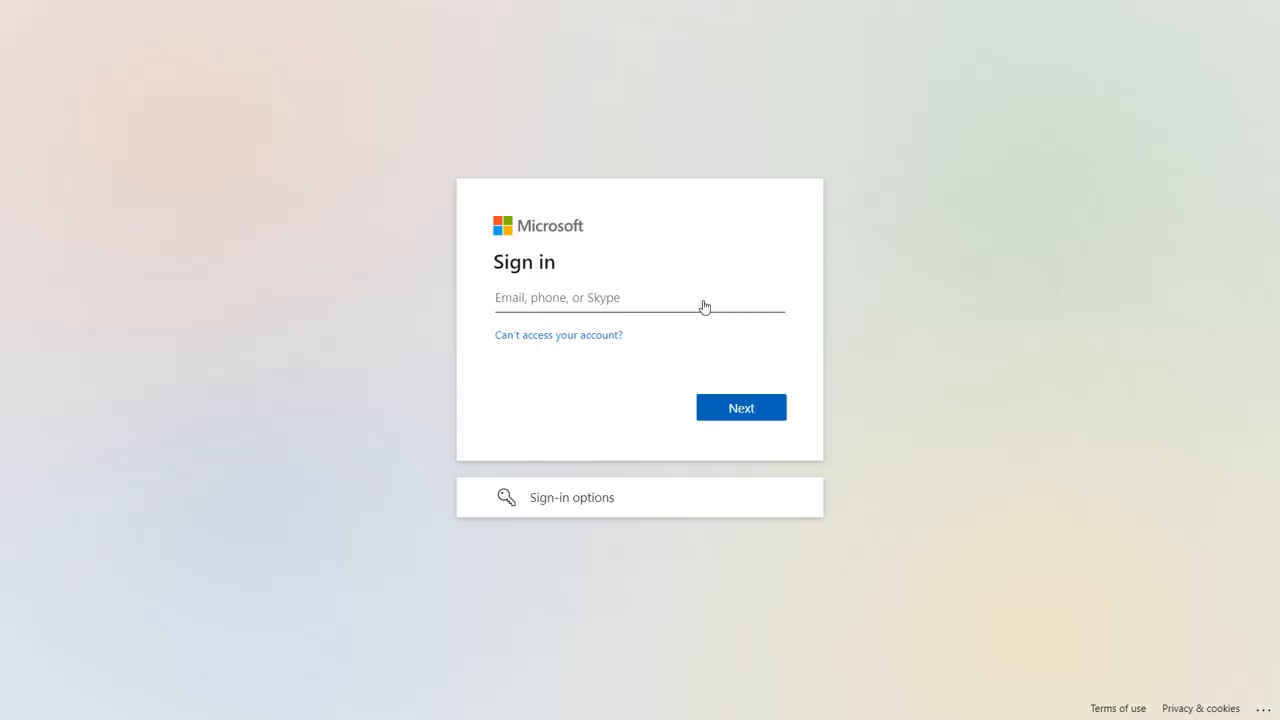
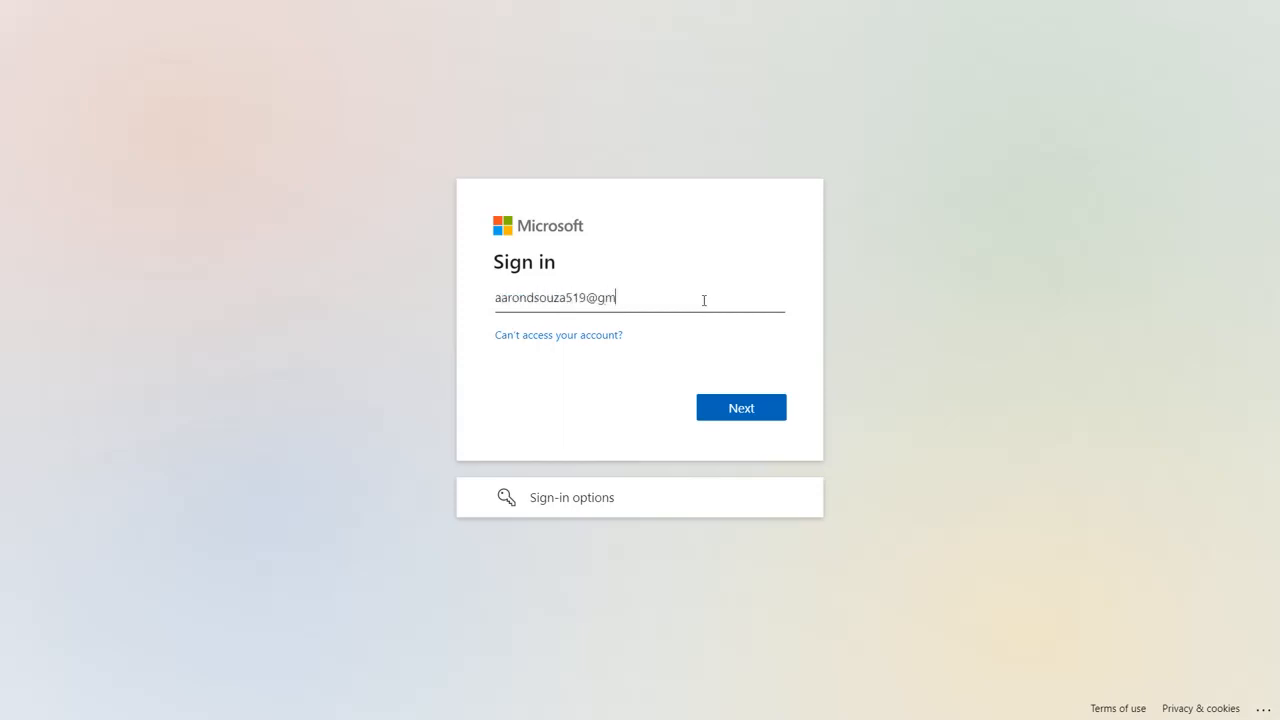
{"action": "left_click", "coordinate": [740, 408]}
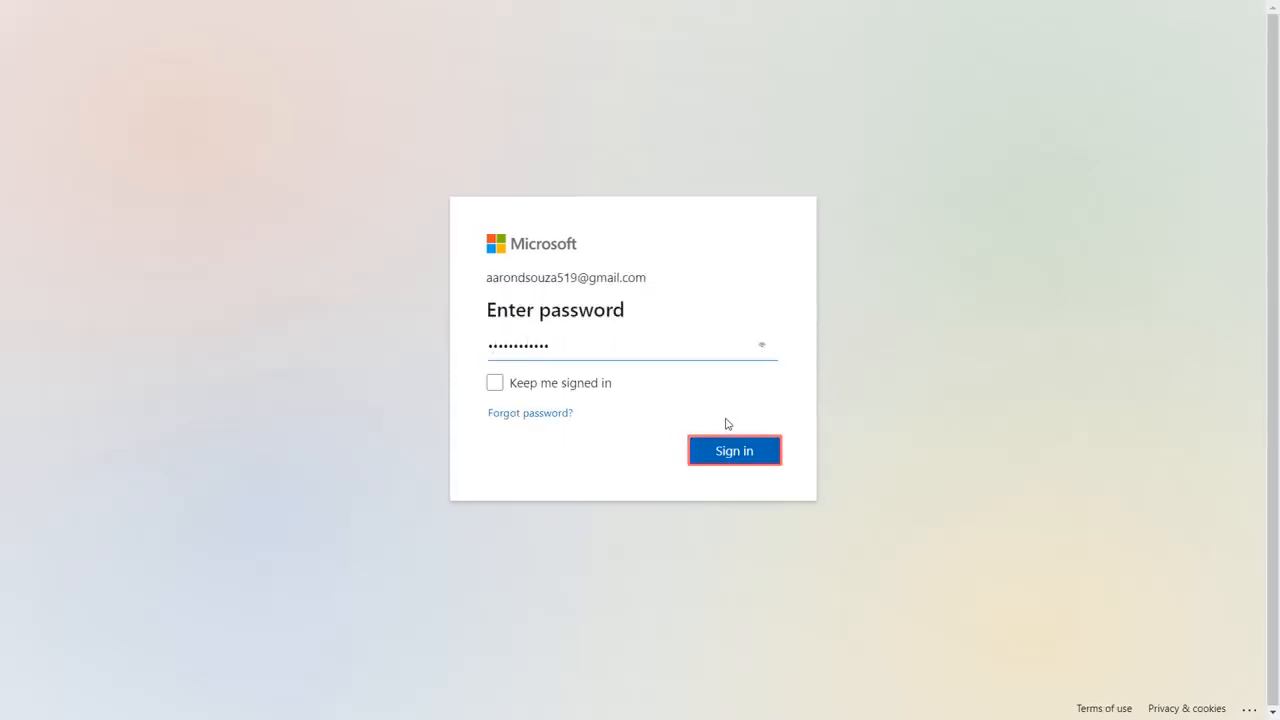
{"action": "left_click", "coordinate": [734, 450]}
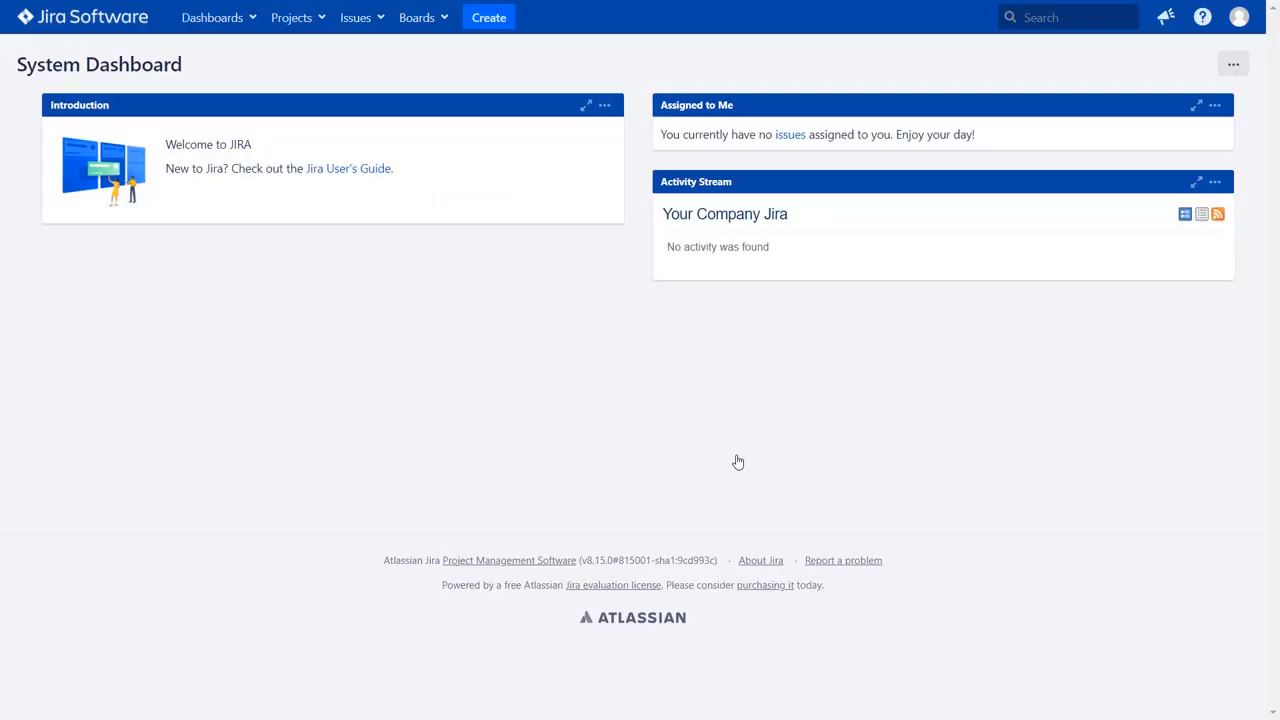